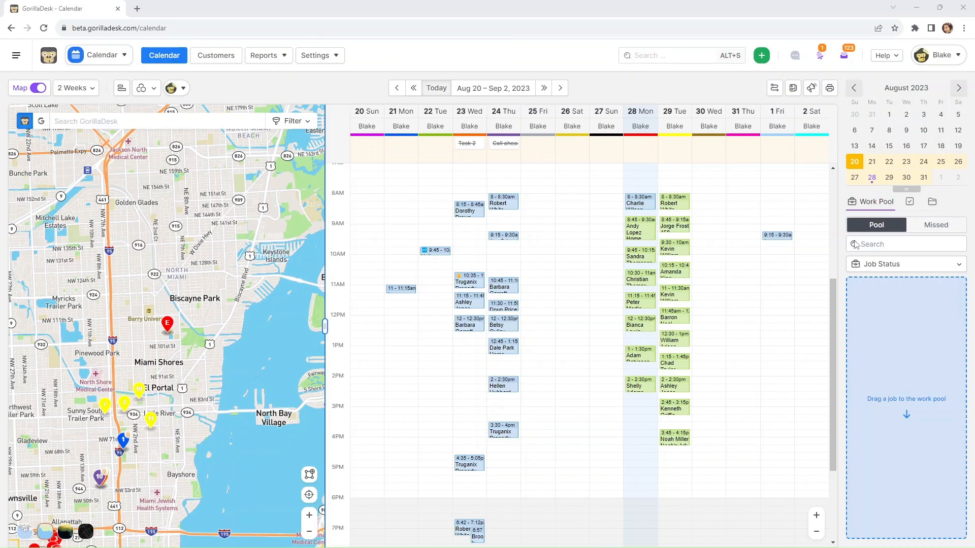
Switch from the Calendar view to the Addons page using the app switcher menu.
click(98, 55)
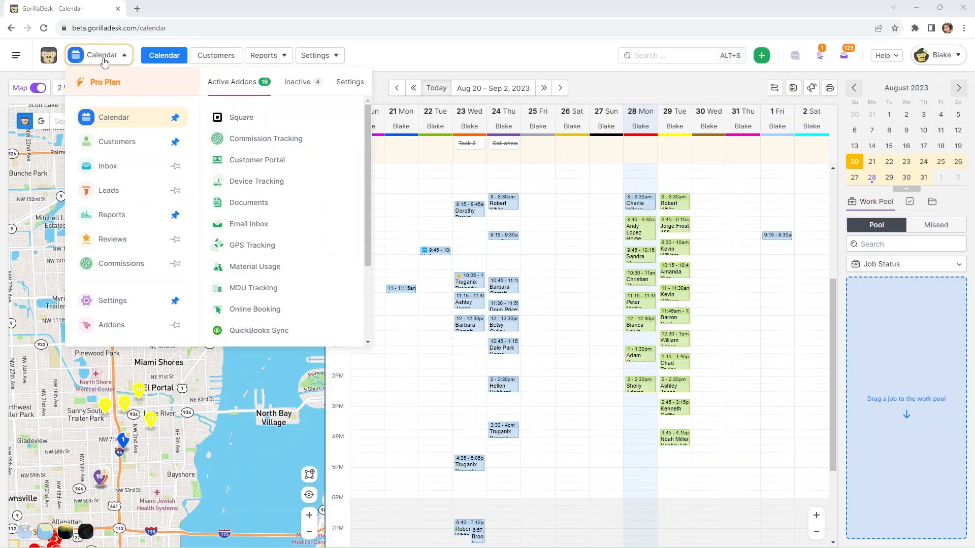
mouse_move(111, 324)
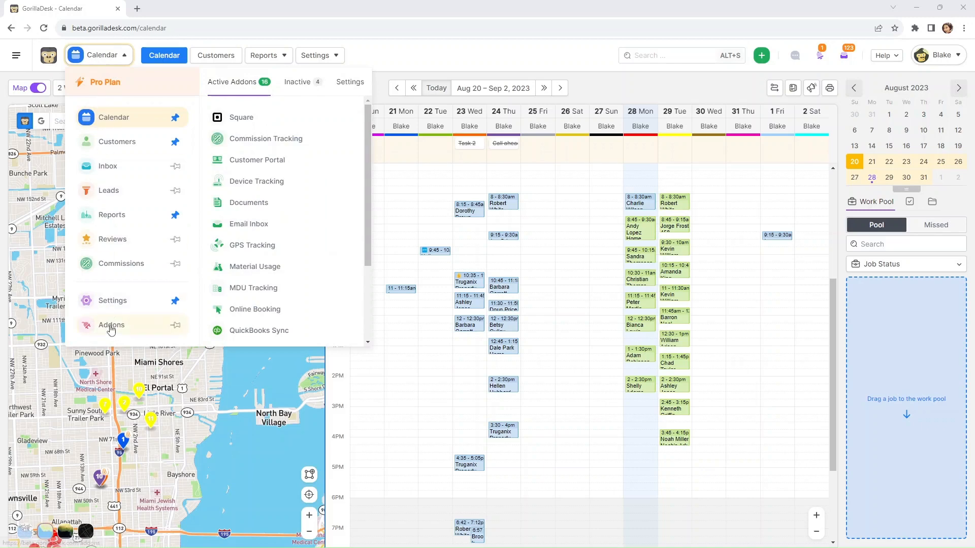
click(111, 325)
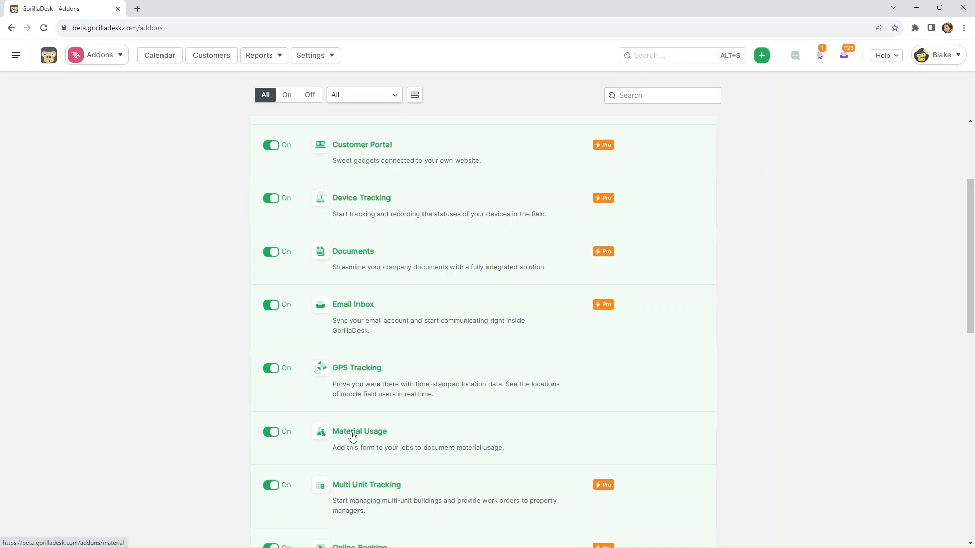
Open the Material Usage add-on settings and scroll through its Materials, Locations and Target Pests lists.
click(359, 431)
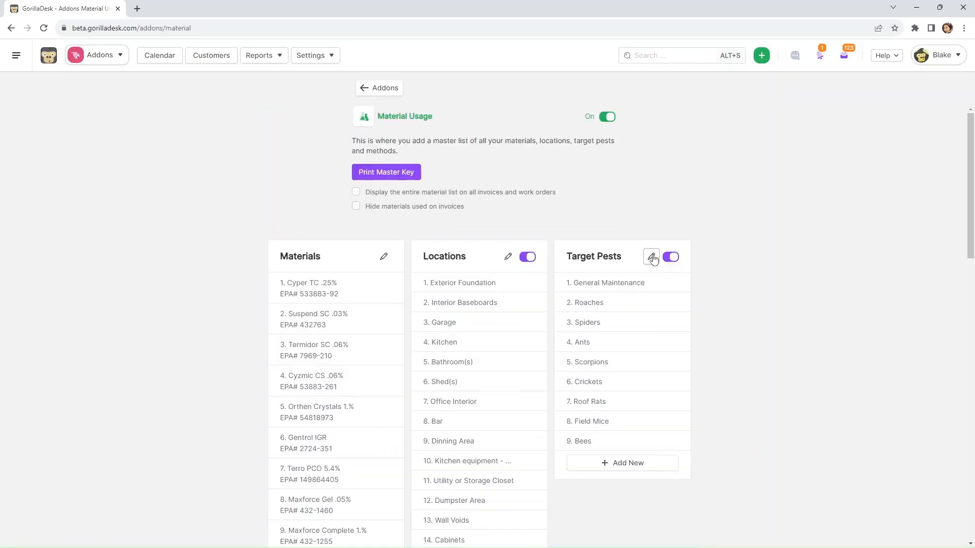
click(651, 257)
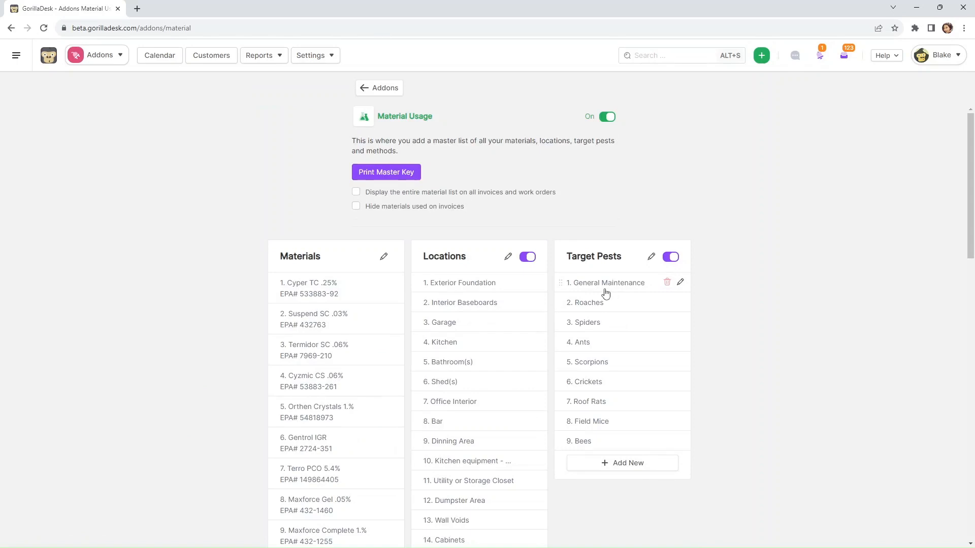
mouse_move(642, 205)
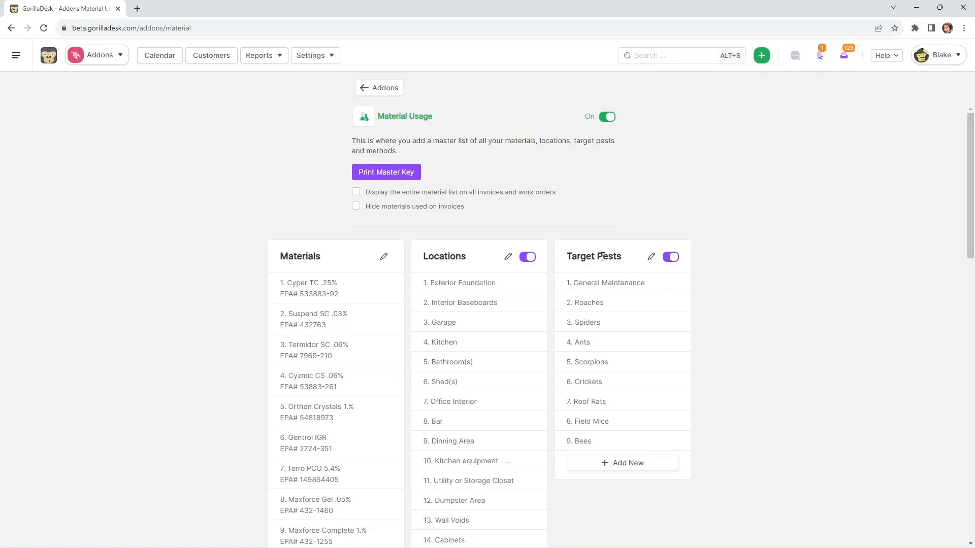
mouse_move(527, 302)
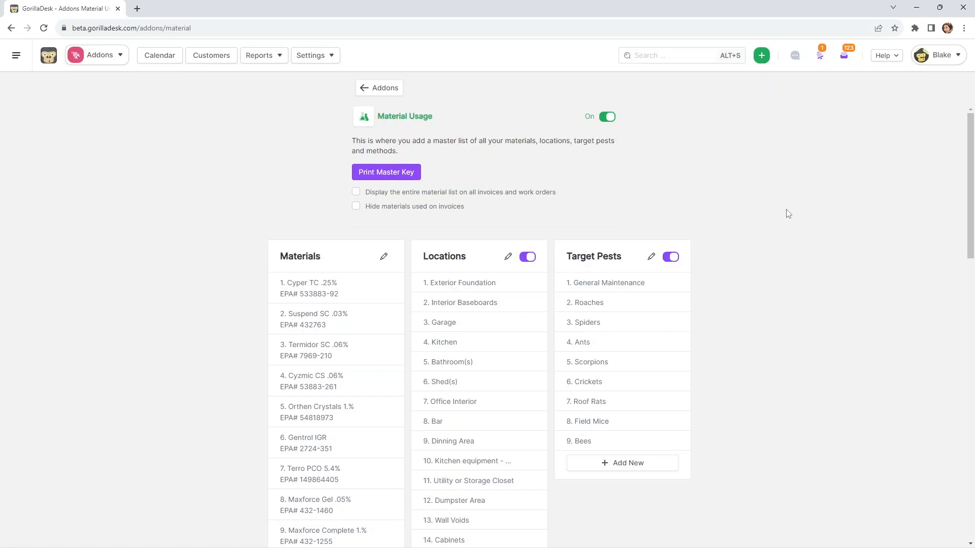
scroll(down, 3)
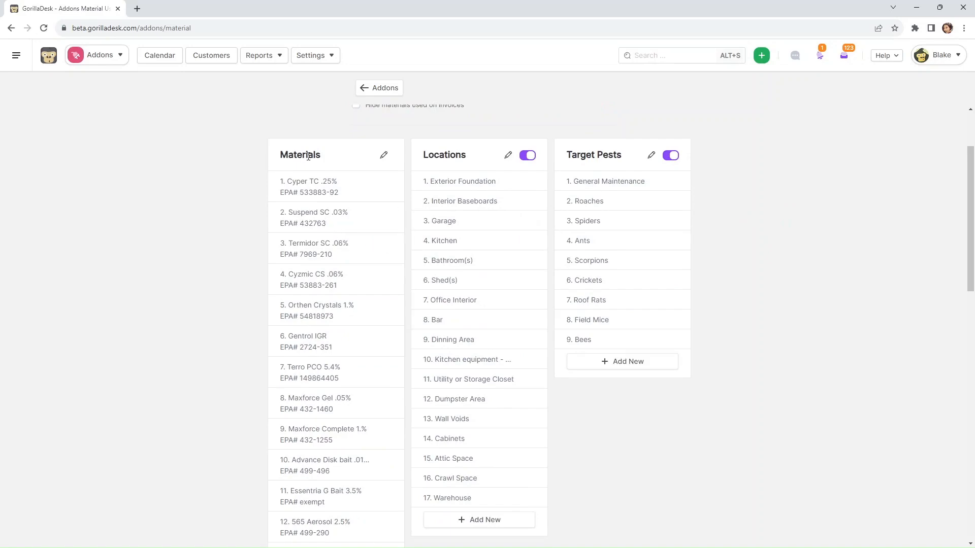
scroll(down, 3)
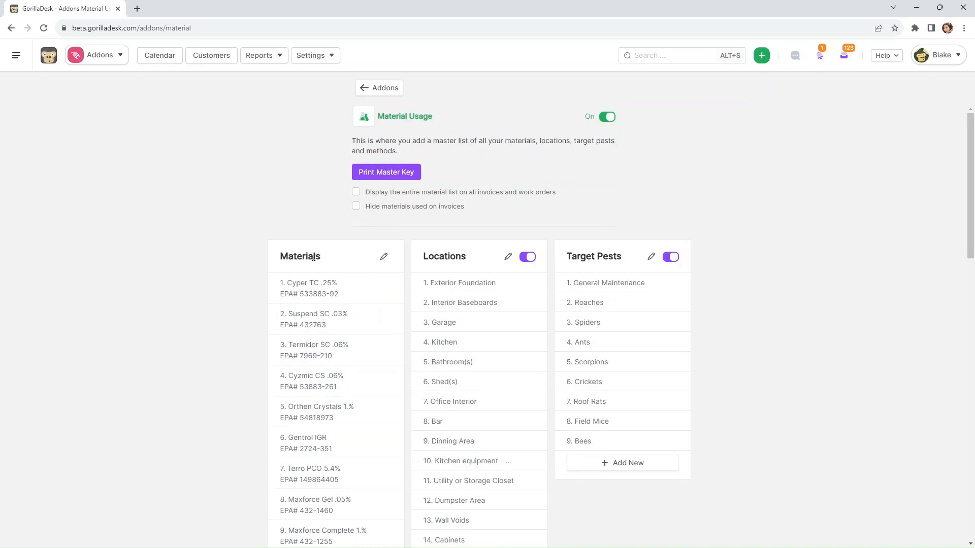
Rename the Materials list to 'Chemicals', save it, and dismiss the success notice.
click(384, 256)
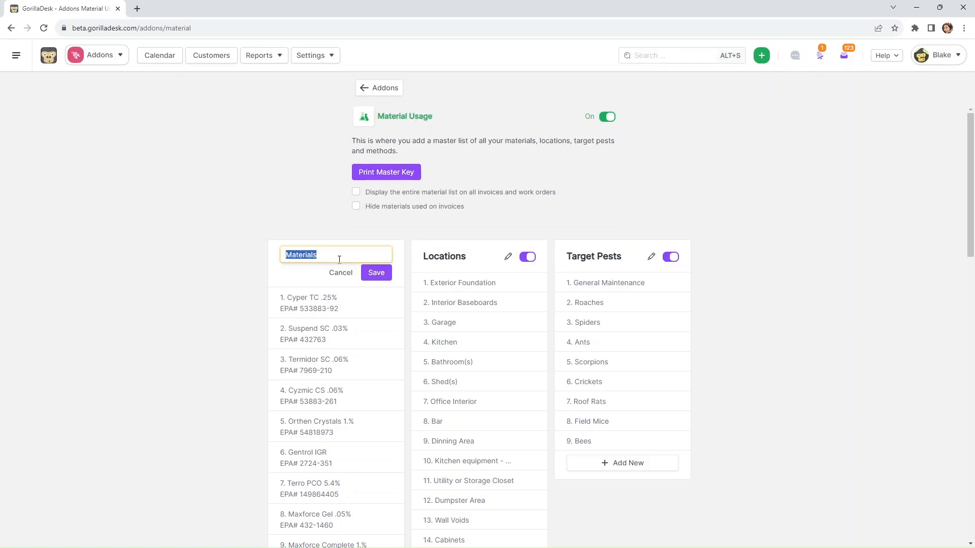
text(Chemical)
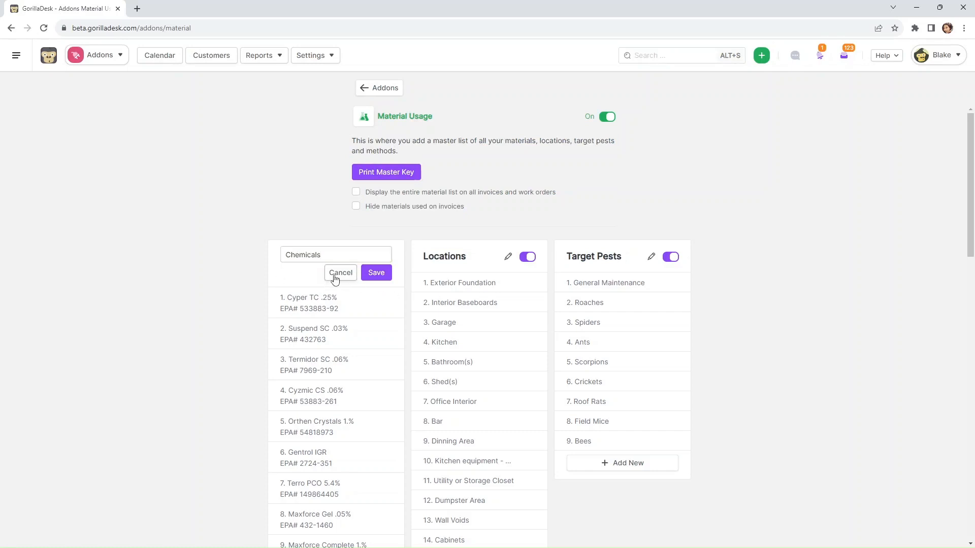
click(340, 273)
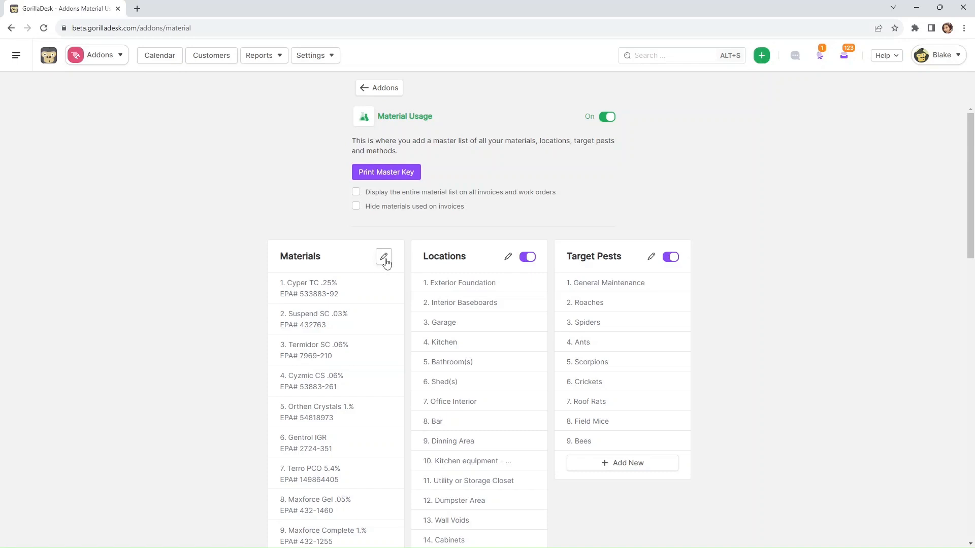
click(383, 257)
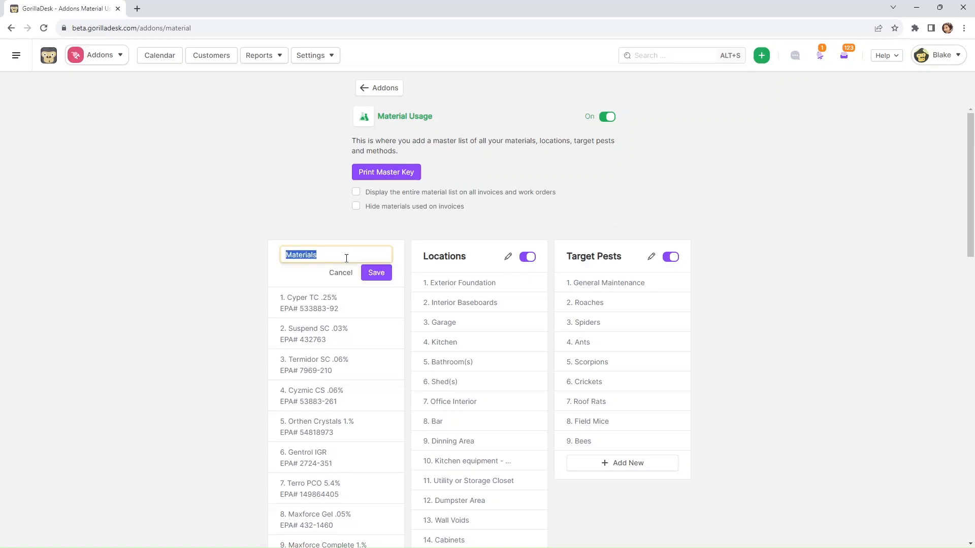
text(Chemical)
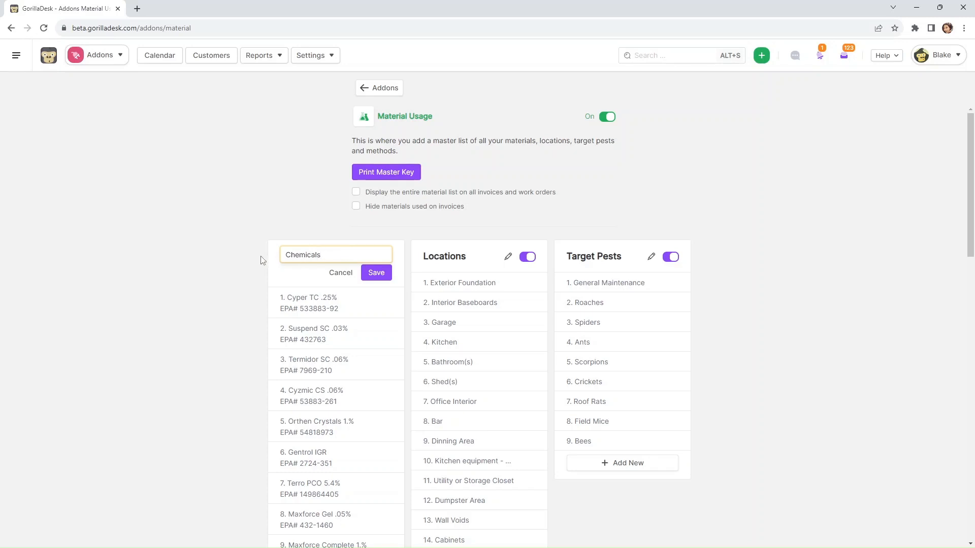
click(376, 272)
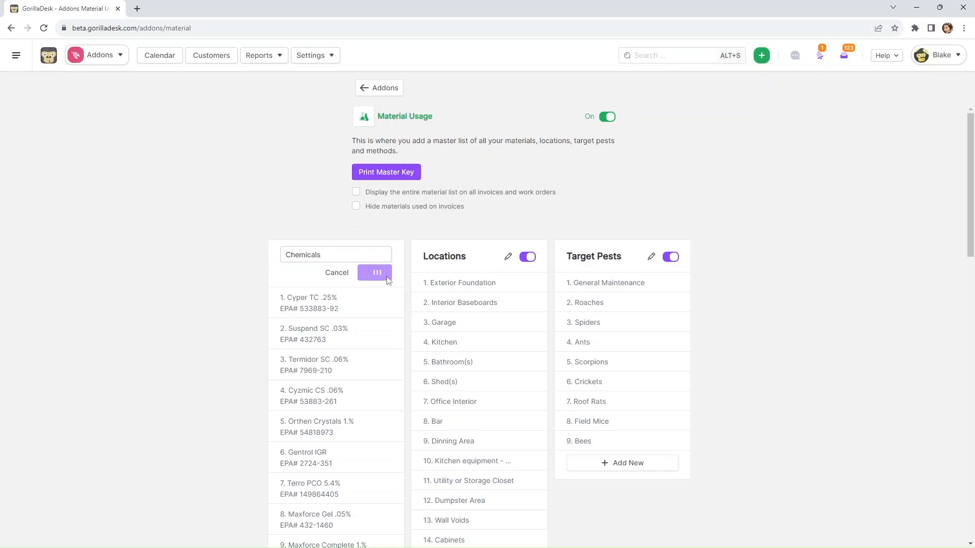
click(374, 272)
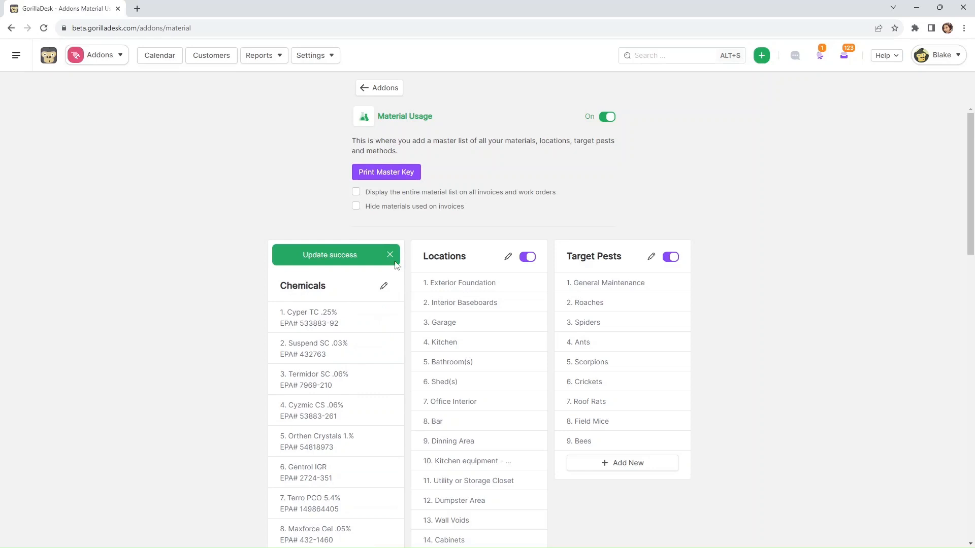
click(390, 254)
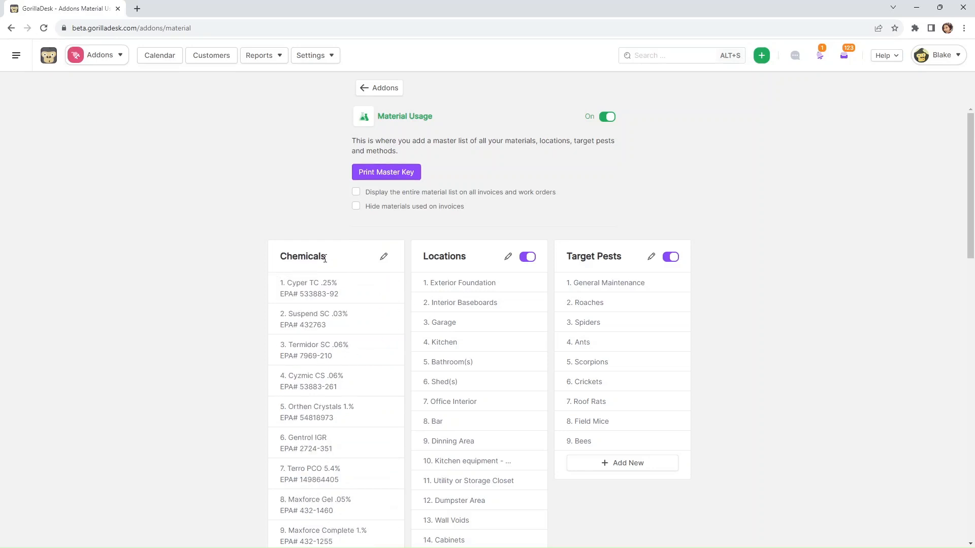
mouse_move(340, 266)
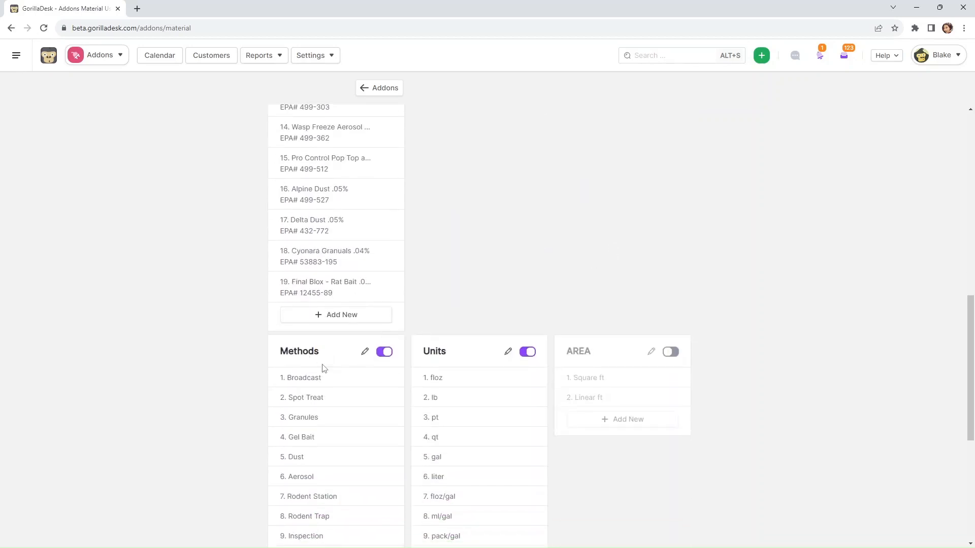
mouse_move(624, 357)
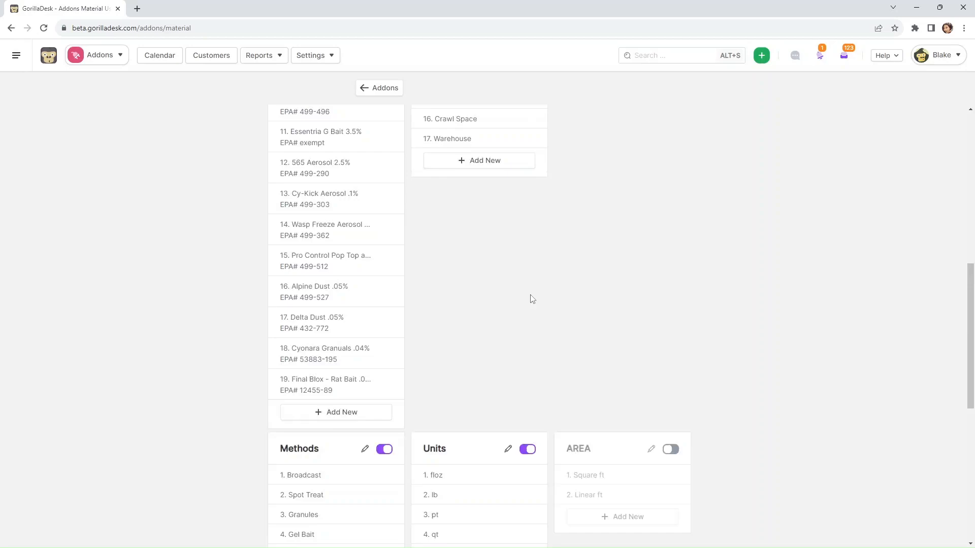
scroll(down, 3)
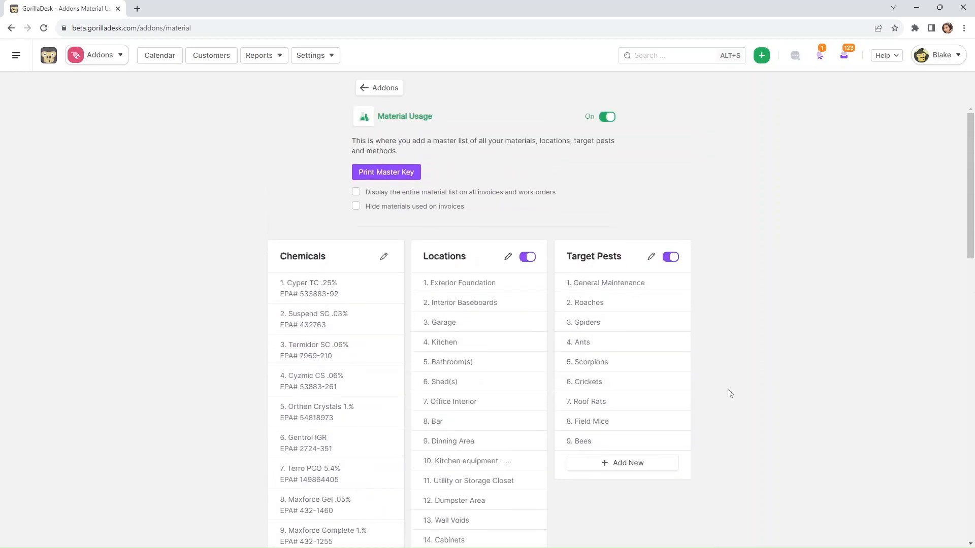
mouse_move(679, 302)
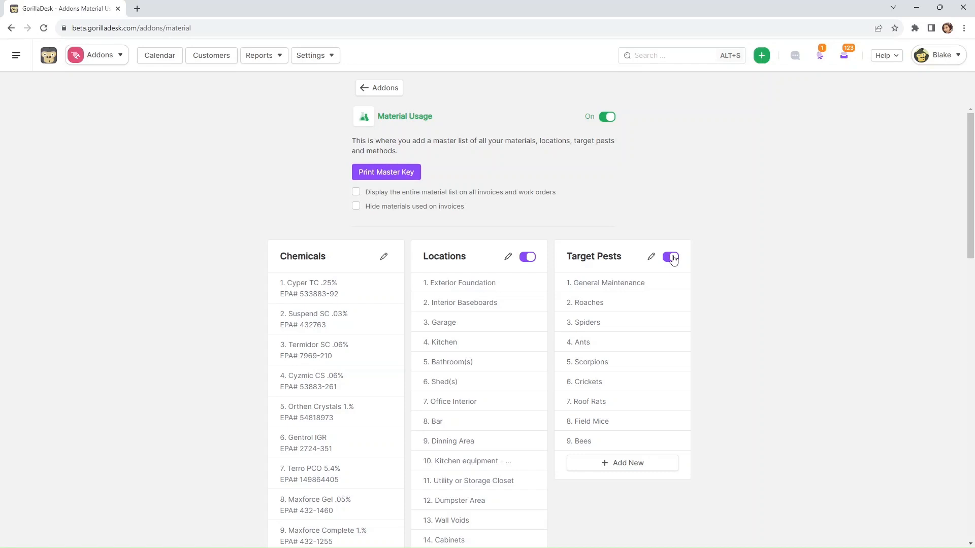
click(670, 256)
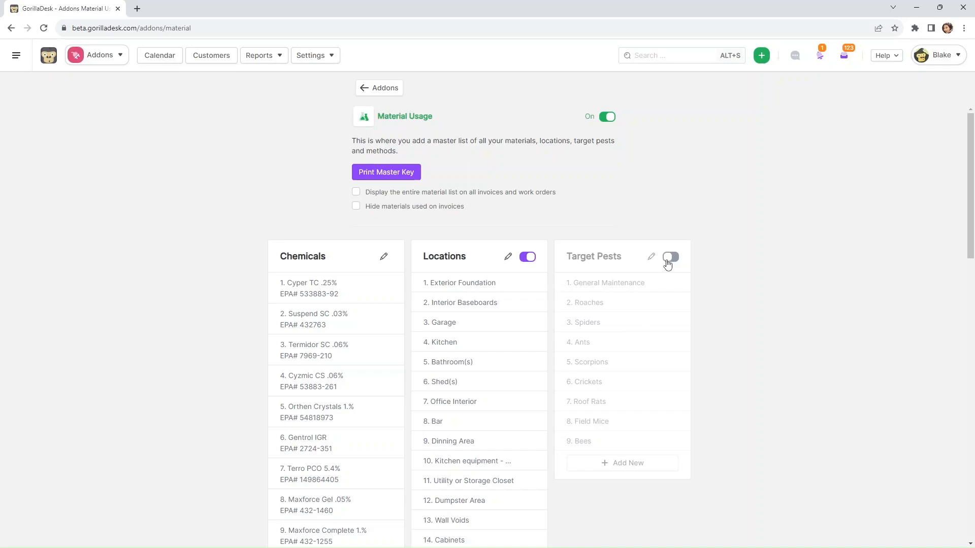
scroll(down, 3)
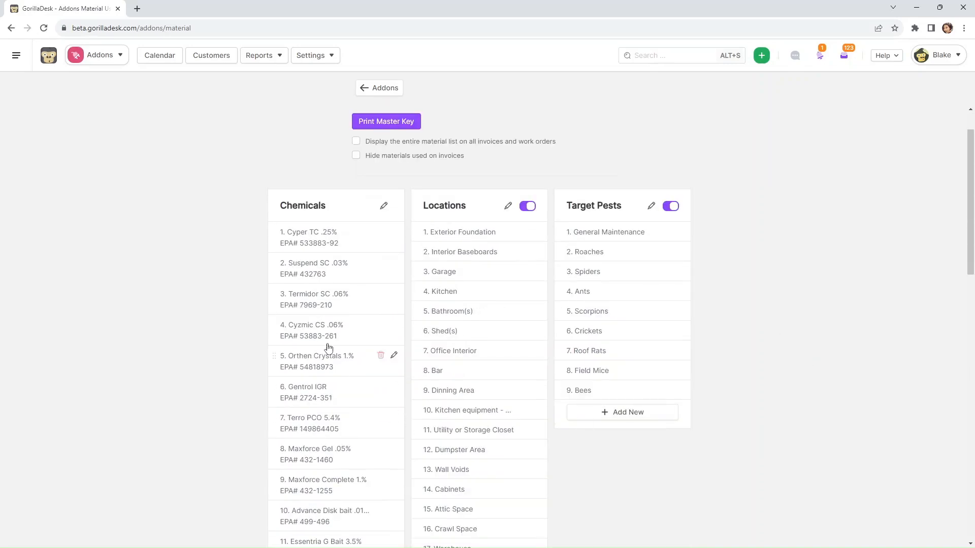
Open the Cyper TC .25% chemical for editing and scroll the list to its nineteenth item.
scroll(down, 3)
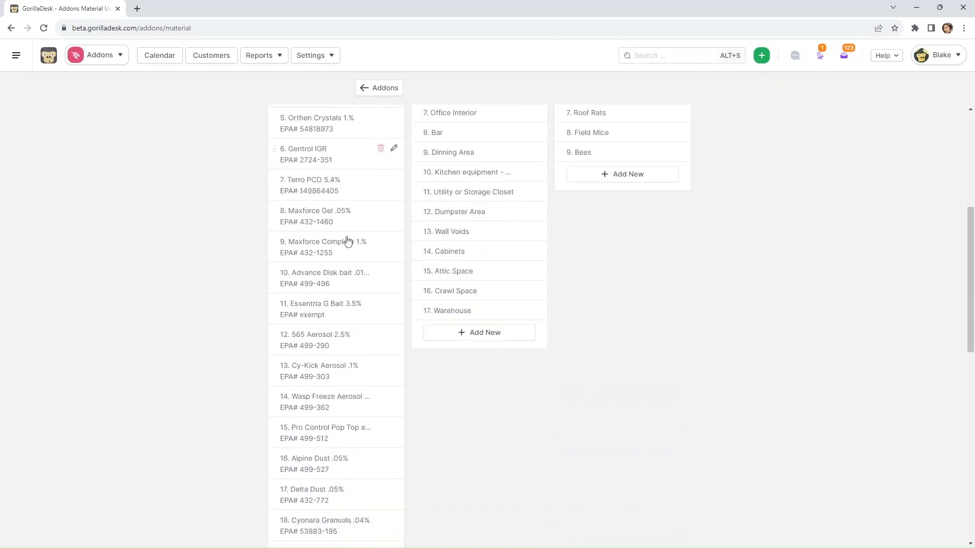
scroll(down, 3)
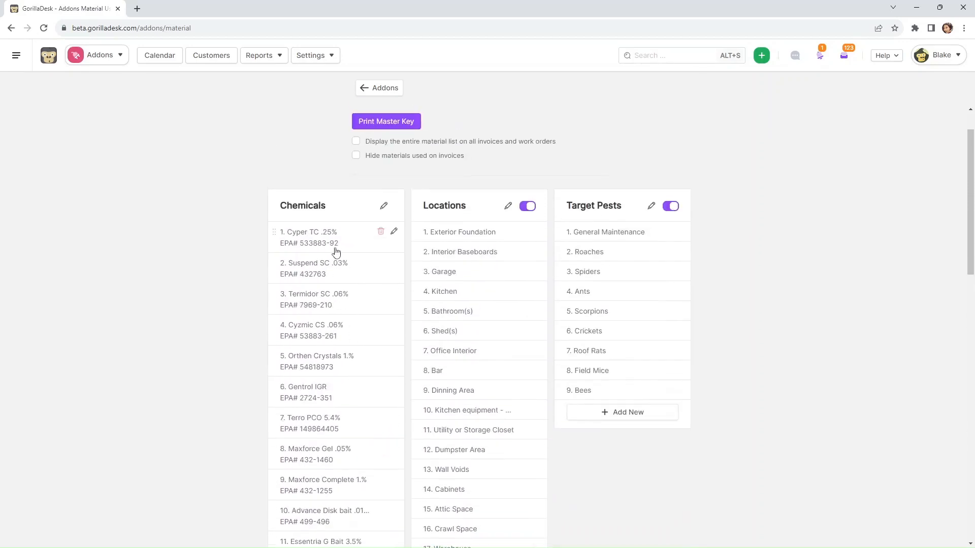
mouse_move(329, 247)
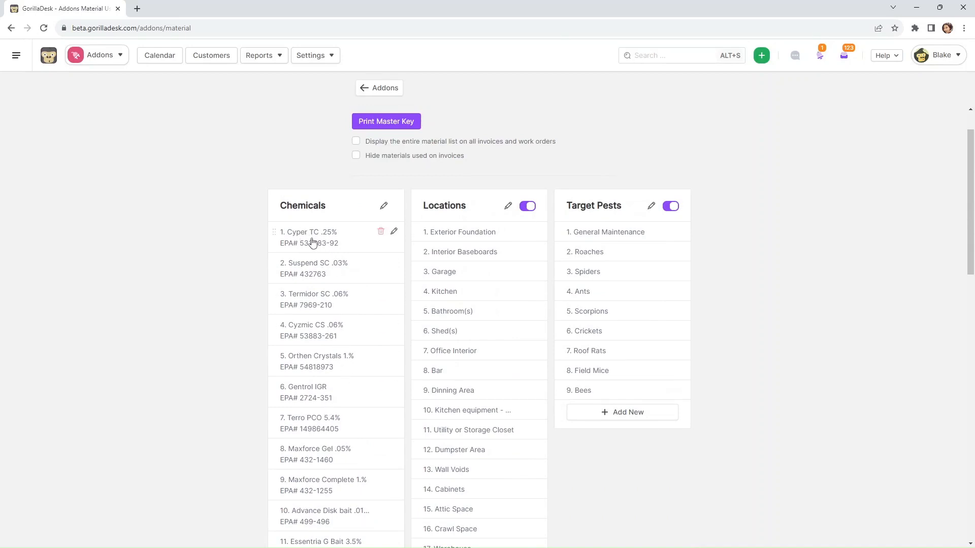
mouse_move(395, 243)
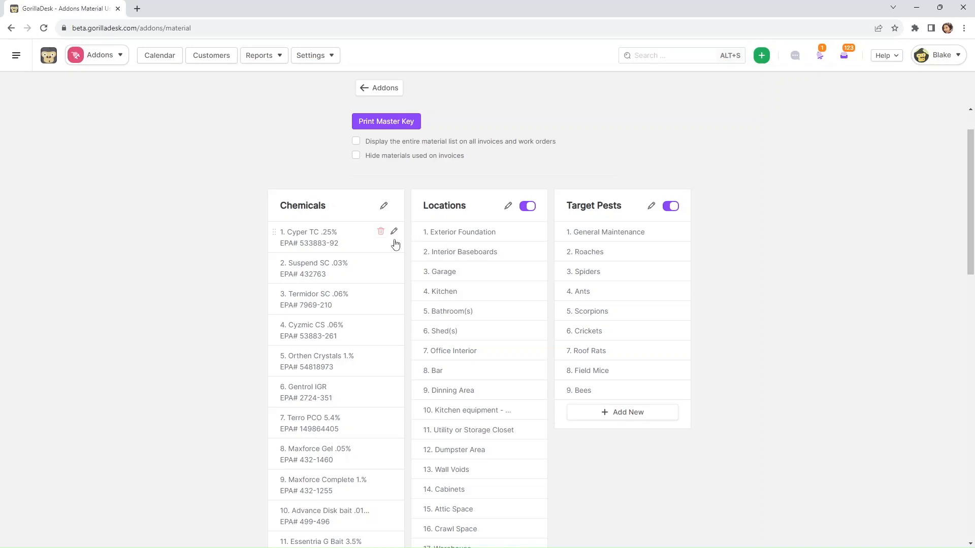
mouse_move(354, 241)
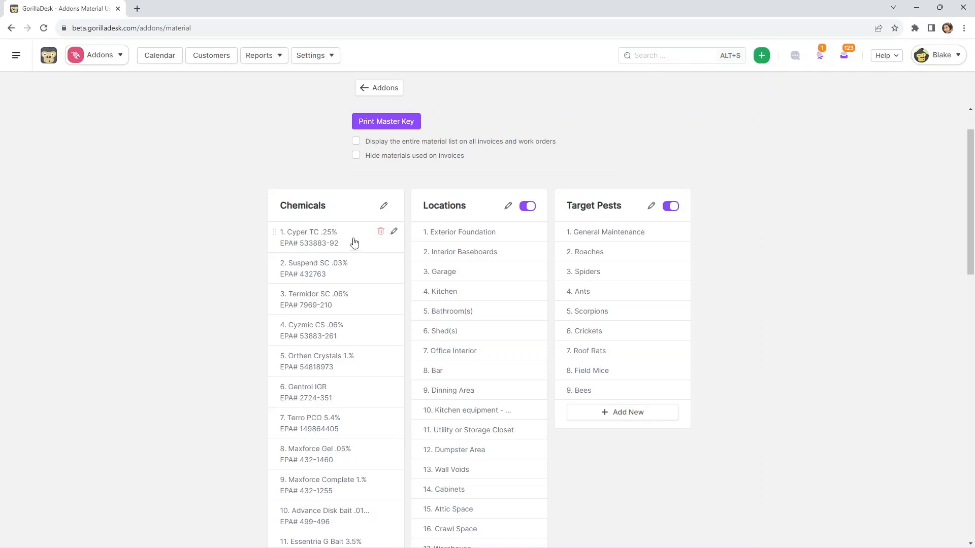
mouse_move(329, 239)
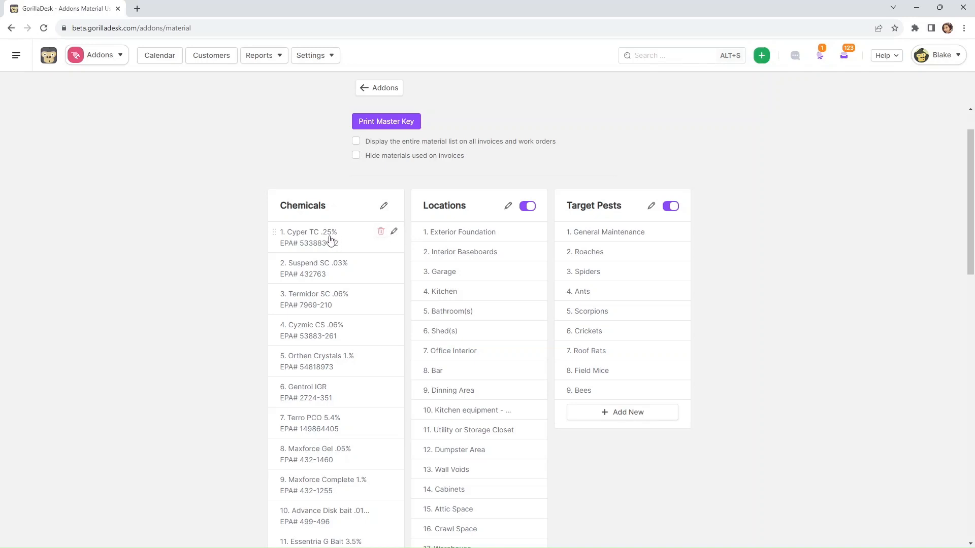
click(394, 231)
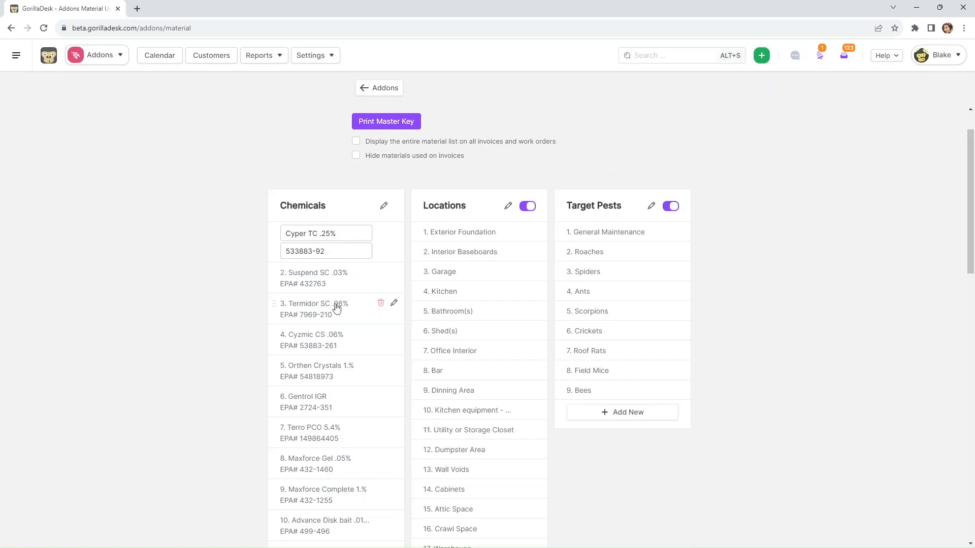
scroll(down, 3)
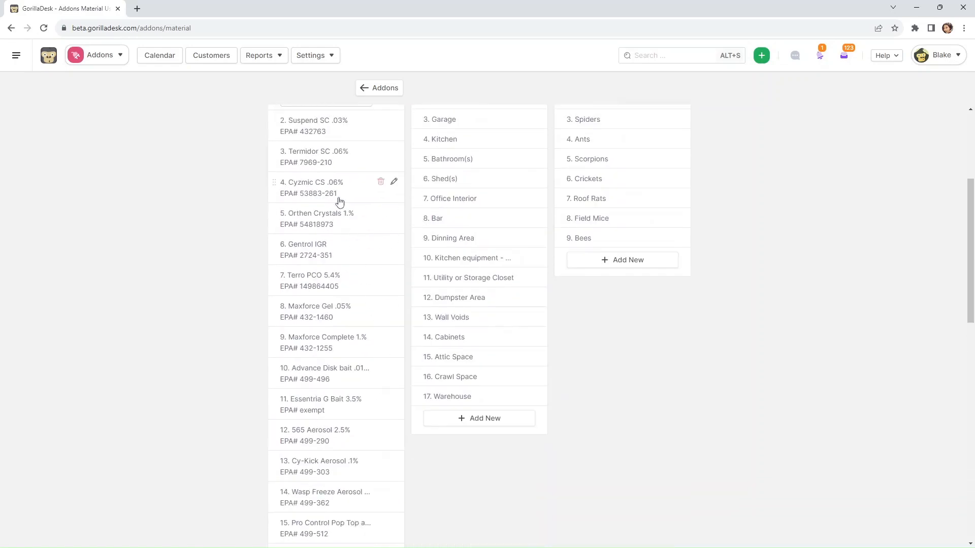
scroll(down, 3)
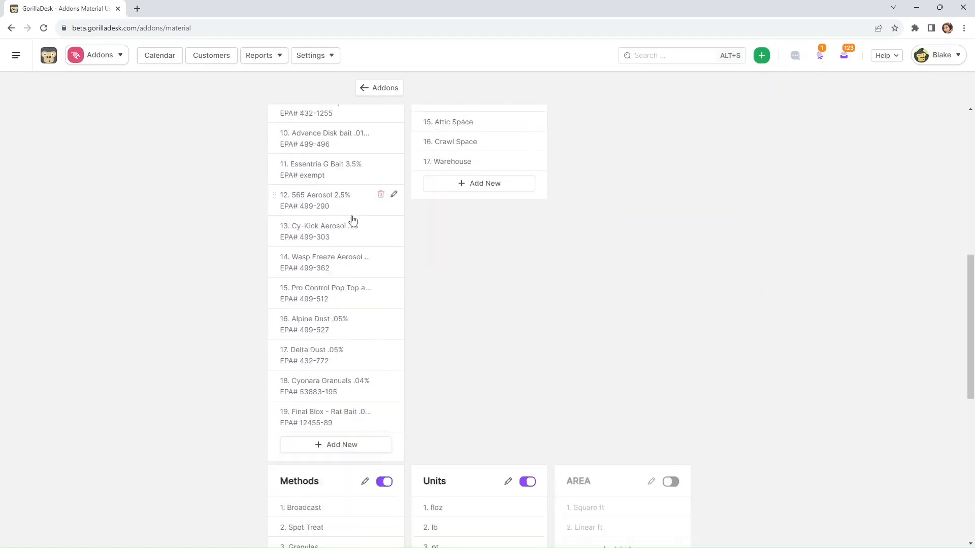
click(335, 443)
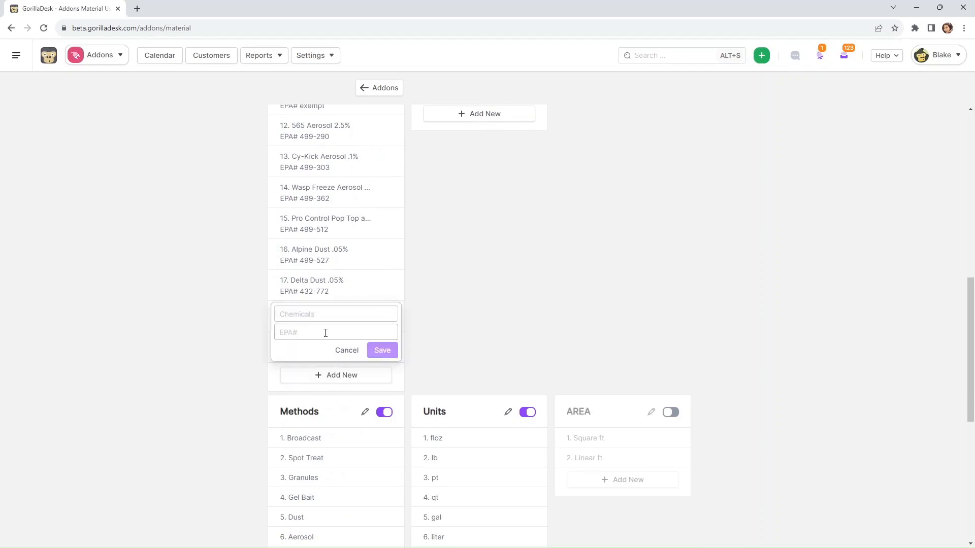
click(335, 313)
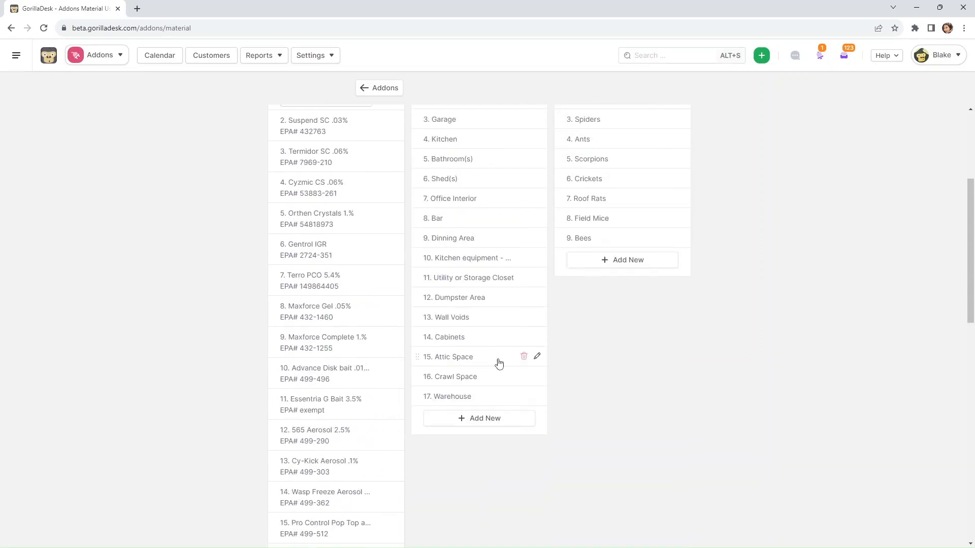
scroll(down, 3)
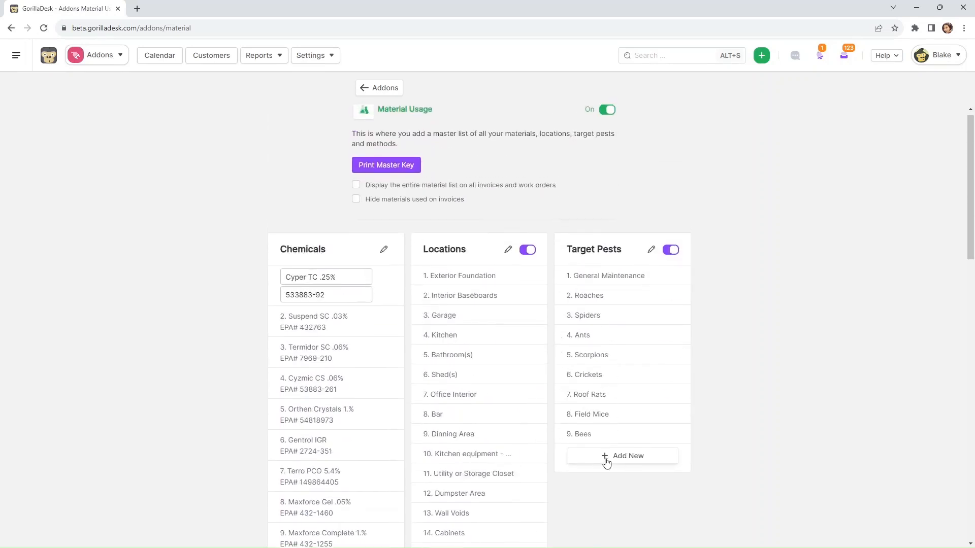
scroll(down, 3)
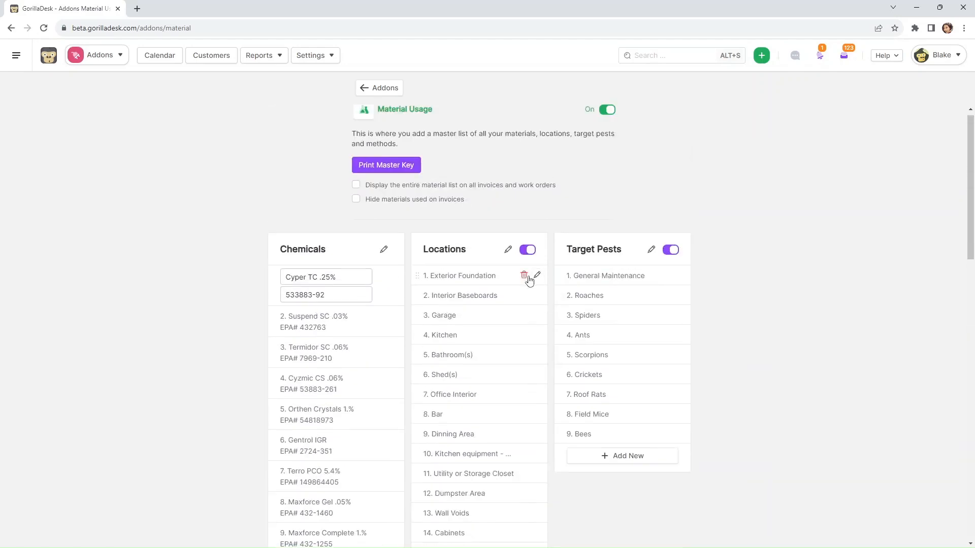
scroll(down, 3)
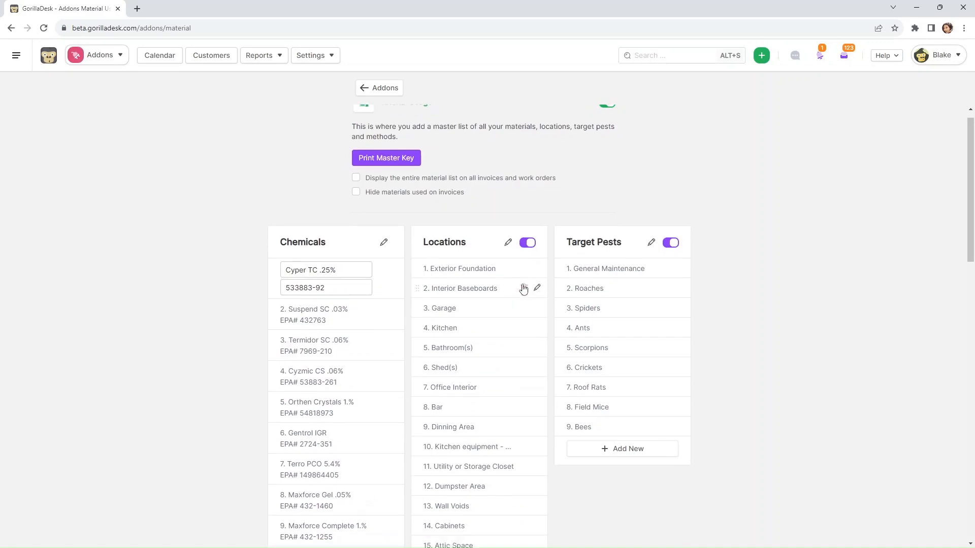
scroll(down, 3)
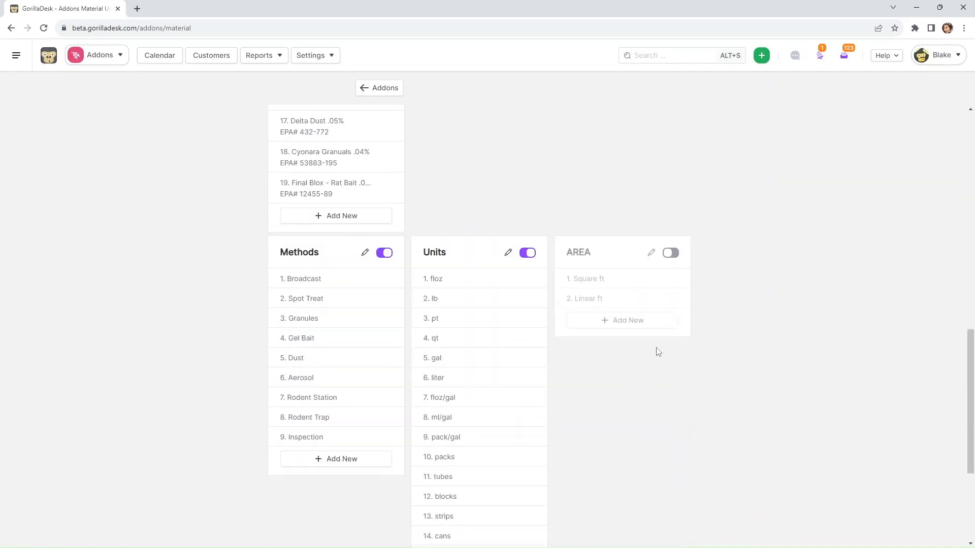
scroll(down, 3)
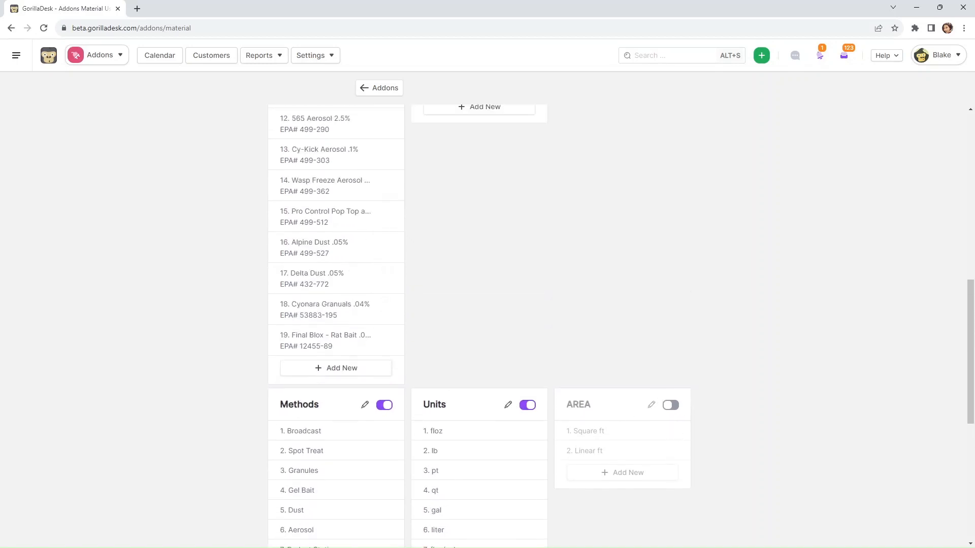
mouse_move(49, 55)
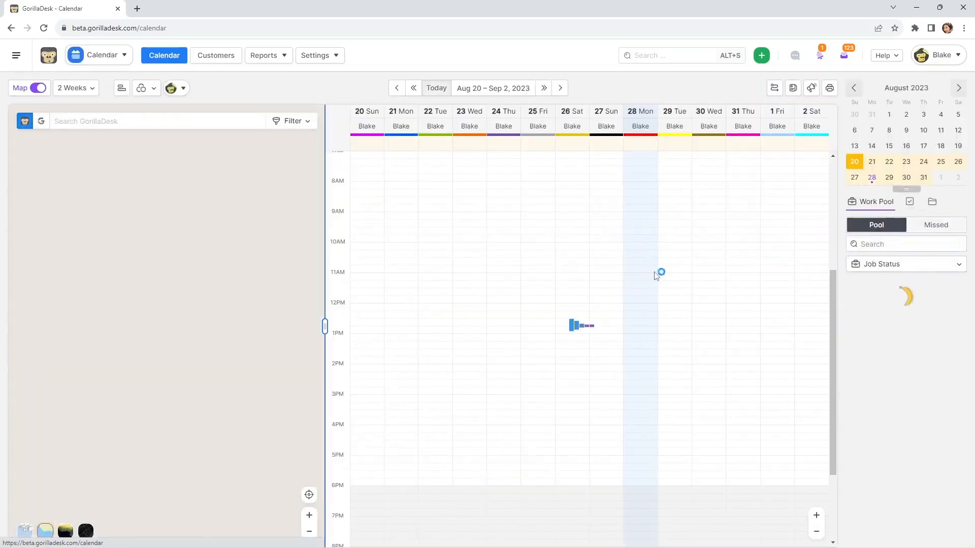
Open the Bi-Monthly Service job's Materials section, showing Cyzmic CS .06% for Exterior Foundation.
click(640, 229)
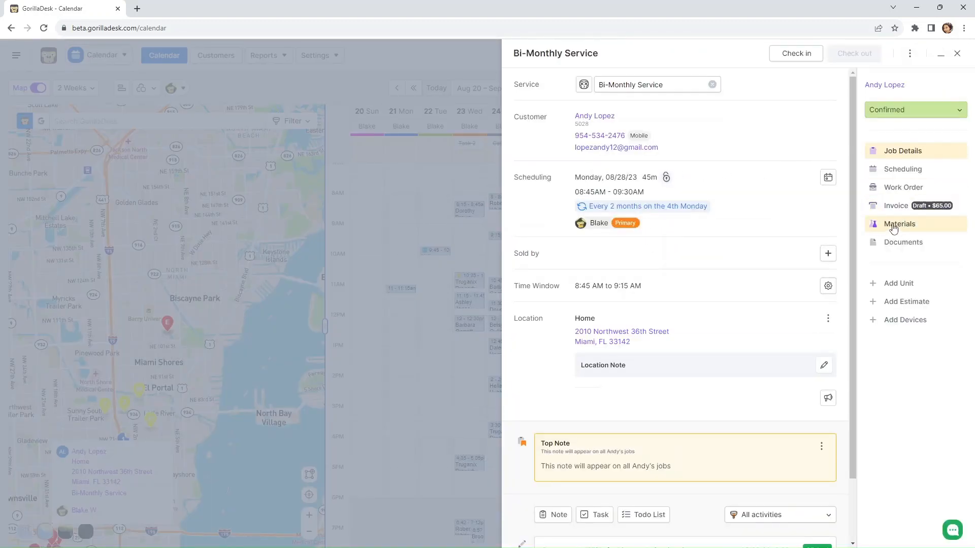
click(899, 224)
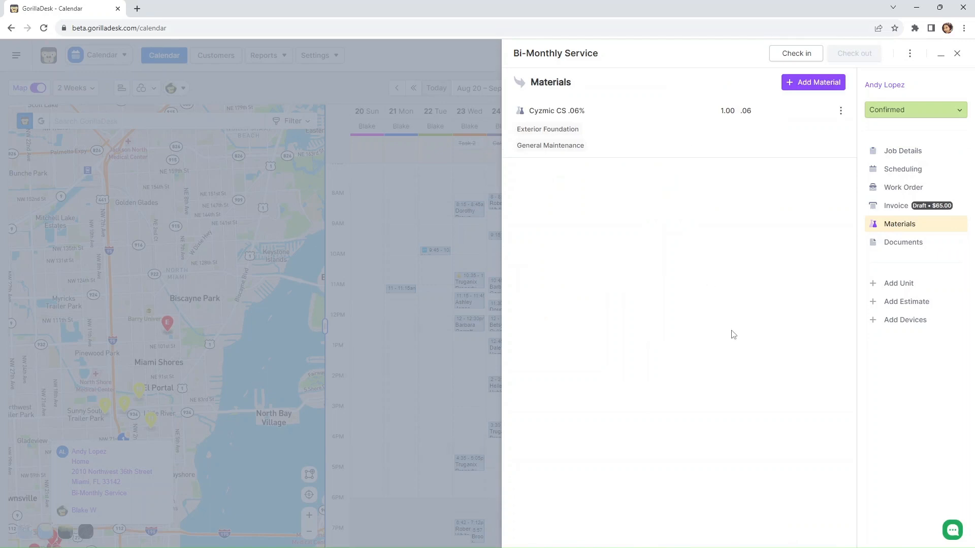
mouse_move(735, 330)
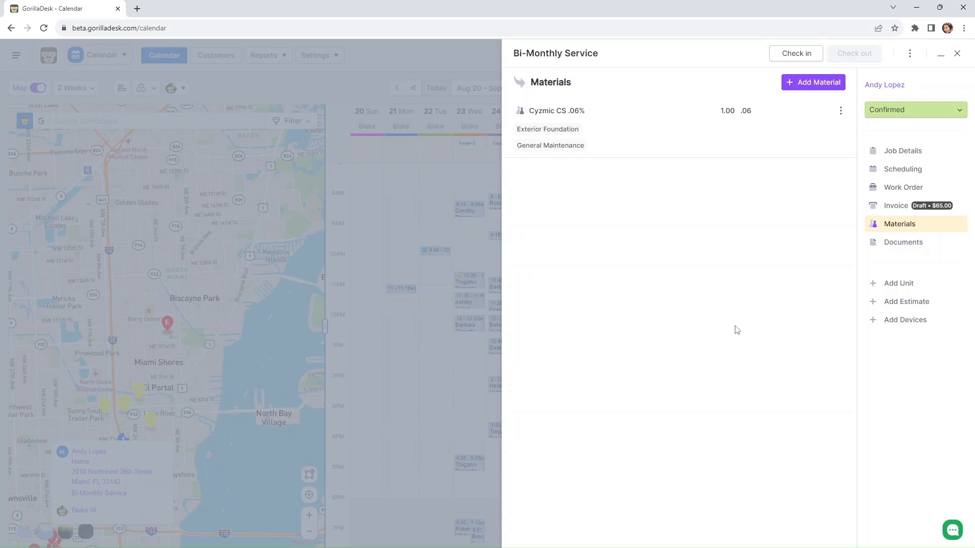
mouse_move(746, 330)
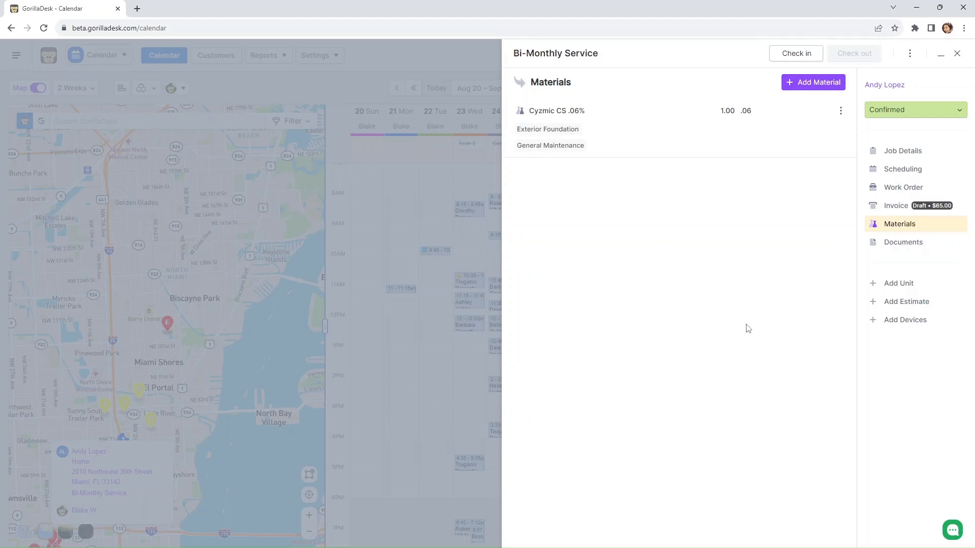
mouse_move(822, 85)
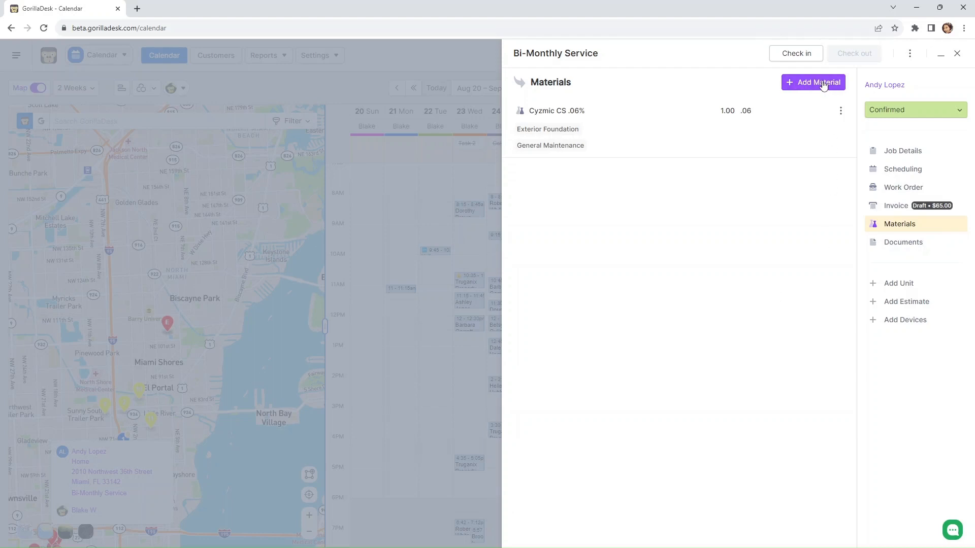
Start a new job material and pin Cyper TC .25% to the top of the Chemicals dropdown.
click(812, 82)
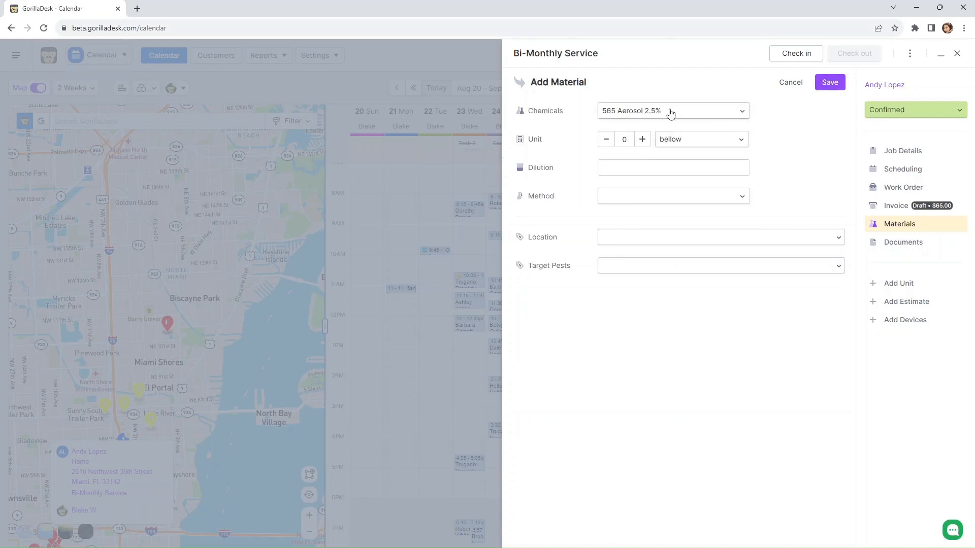
click(673, 110)
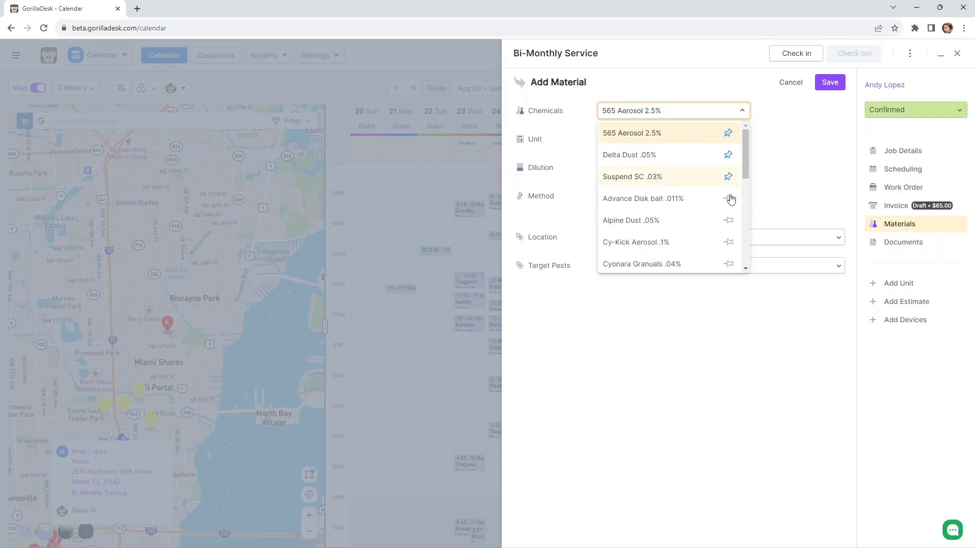
scroll(down, 3)
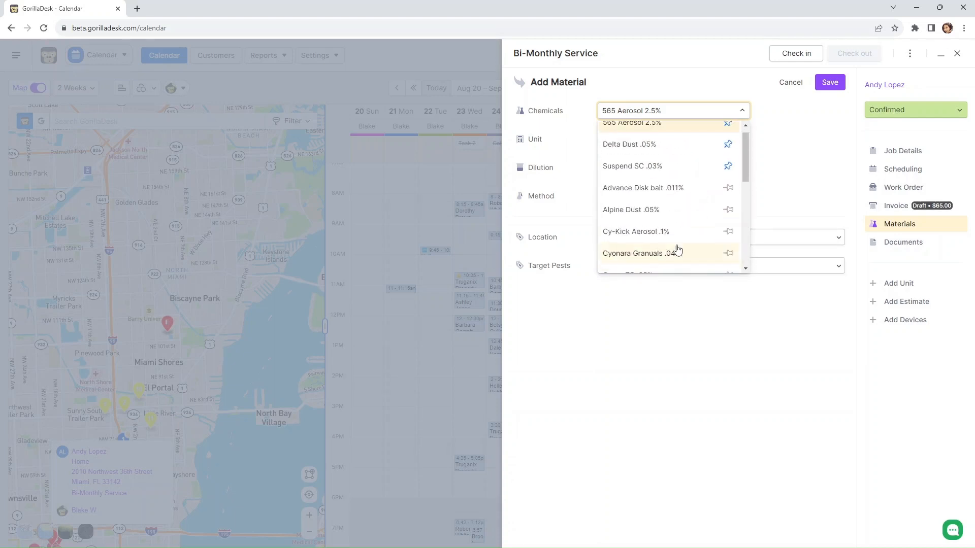
scroll(down, 3)
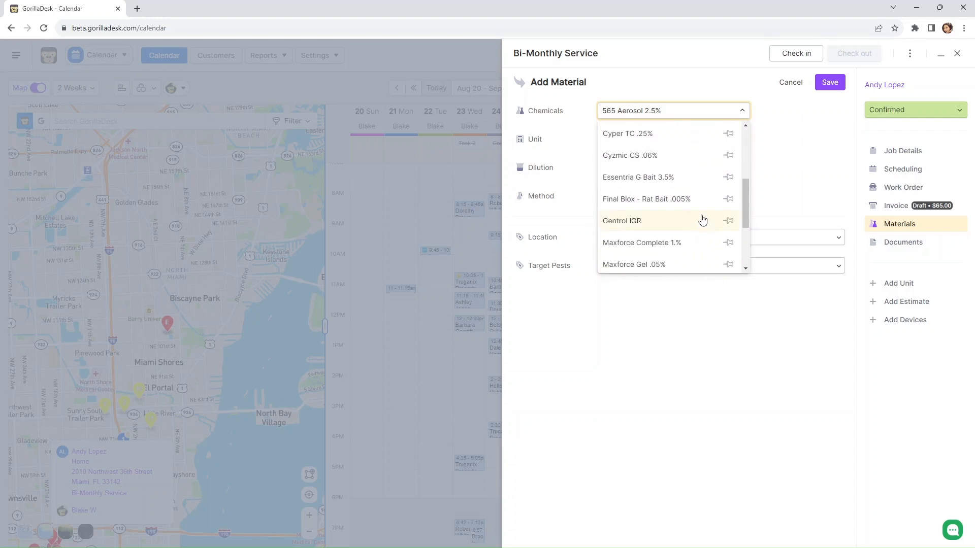
scroll(down, 3)
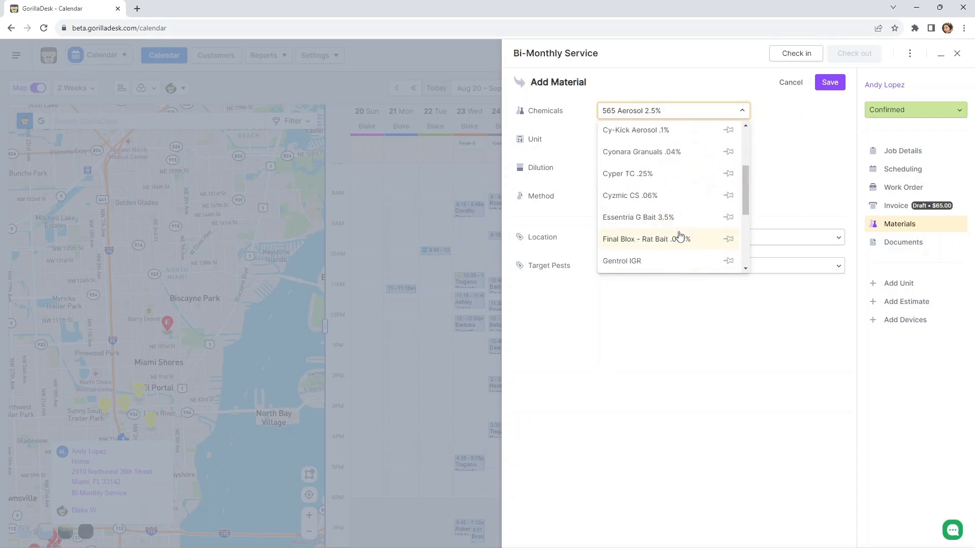
scroll(down, 3)
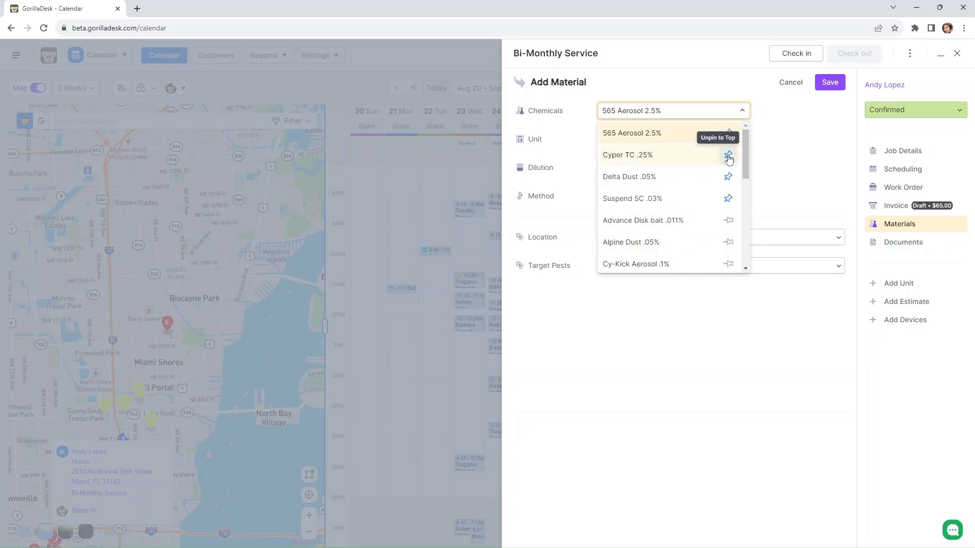
scroll(down, 3)
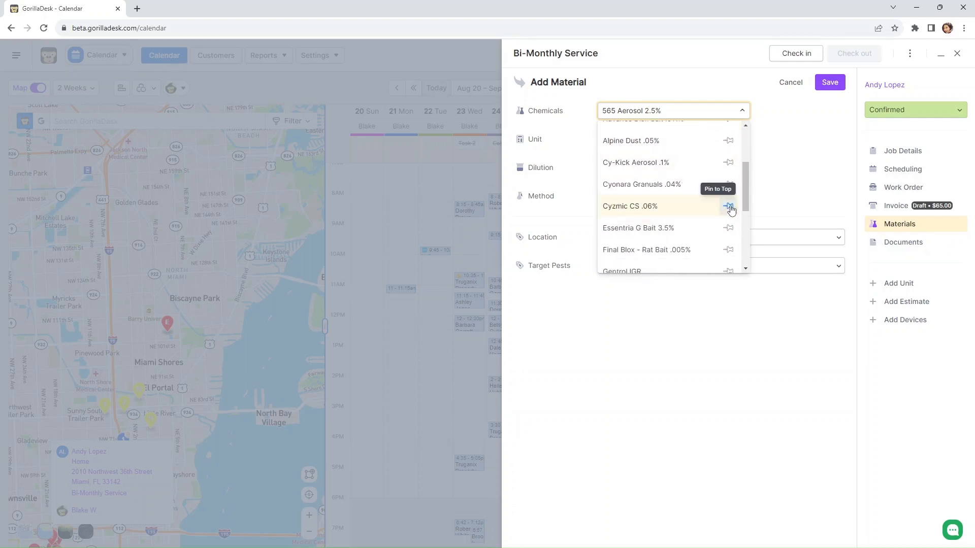
click(728, 206)
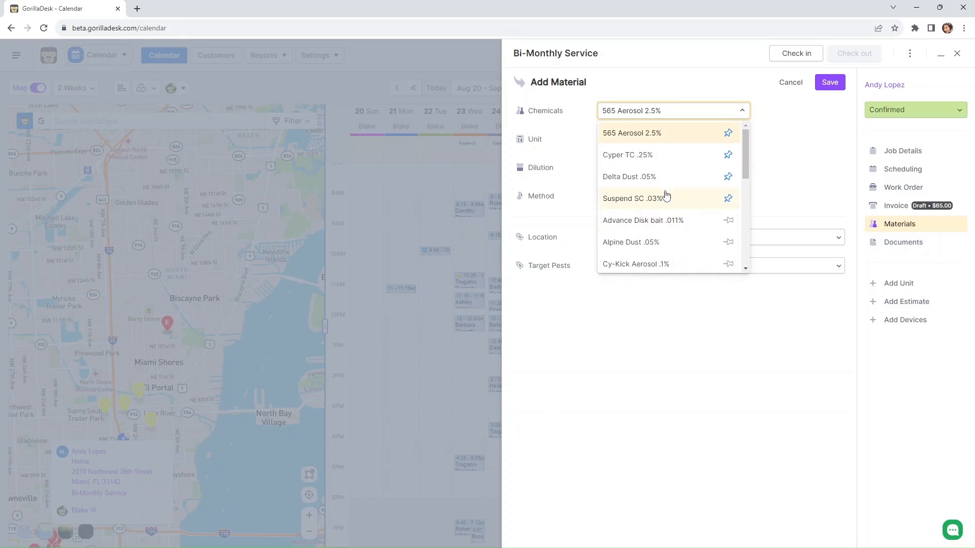
mouse_move(663, 147)
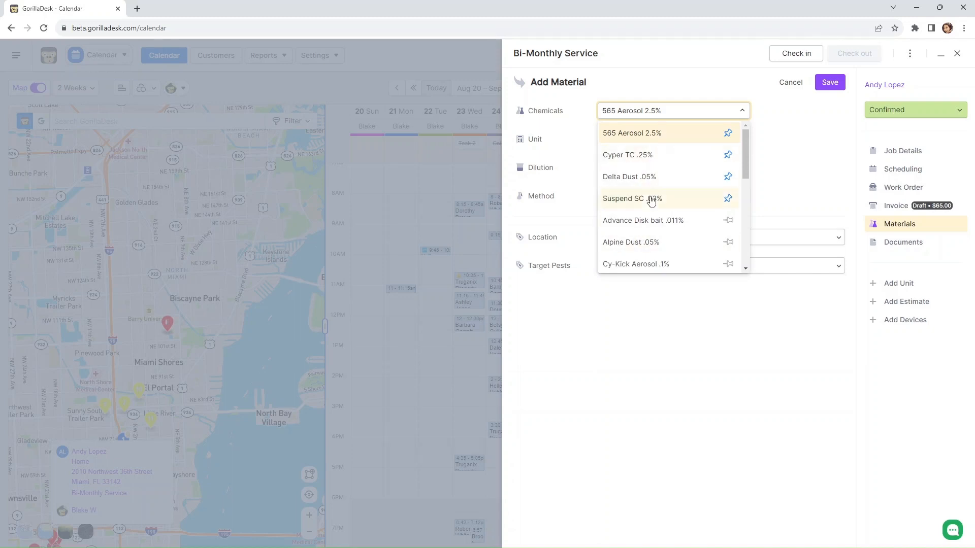
mouse_move(679, 151)
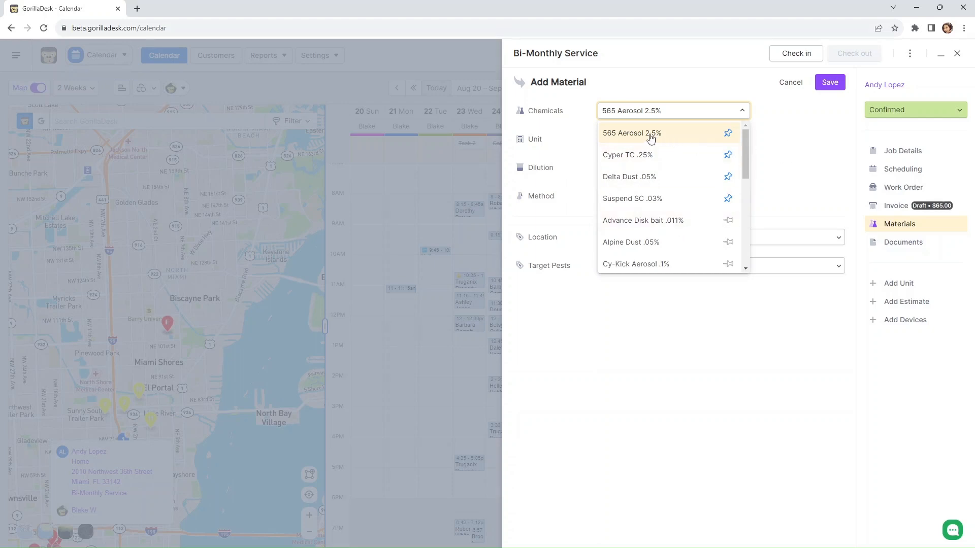
Save Cyper TC .25% on the job: 1.00 bellow, Dust, Attic Space, targeting Ants.
click(627, 155)
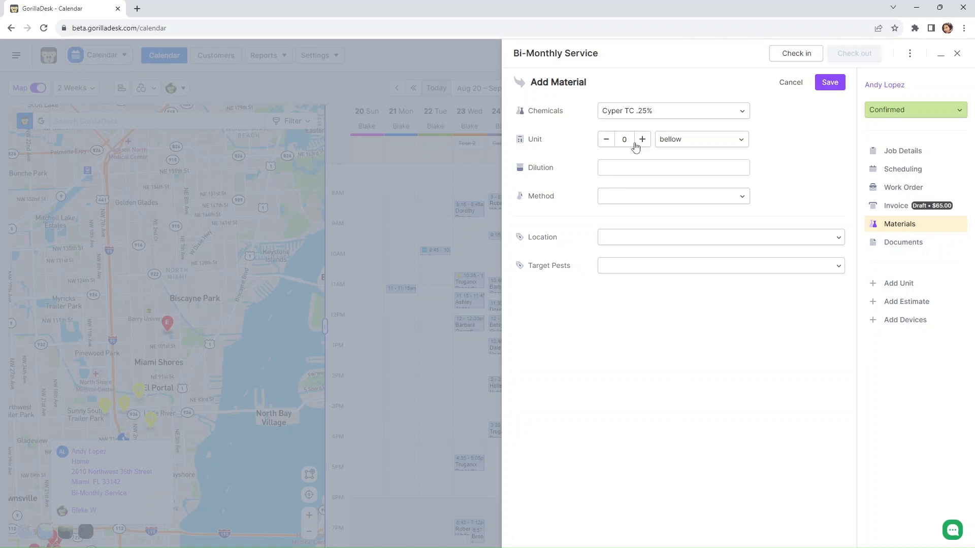
click(642, 139)
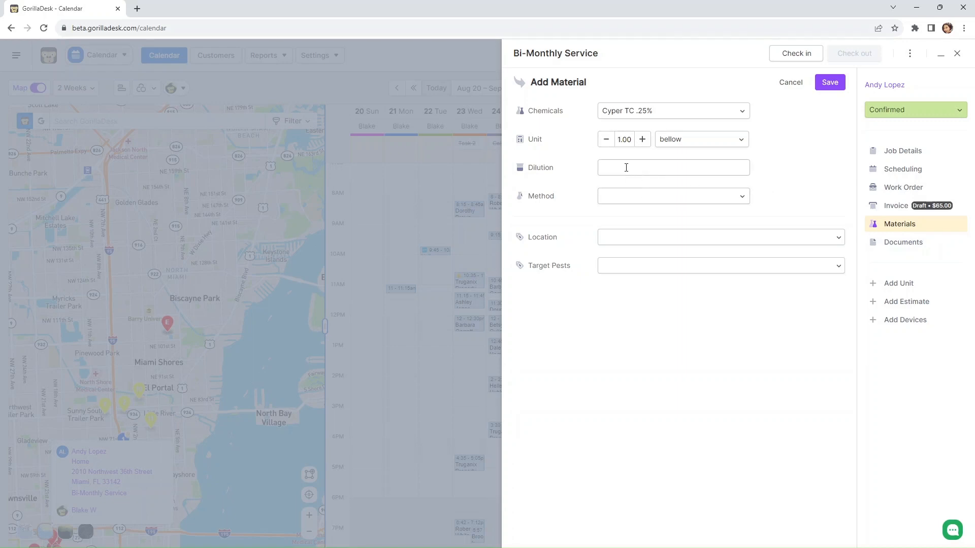
click(673, 196)
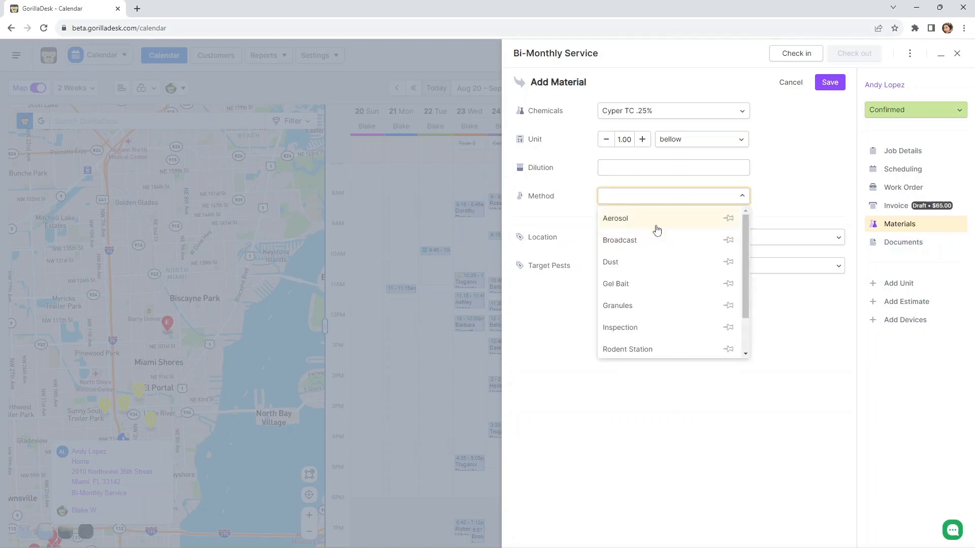
click(609, 262)
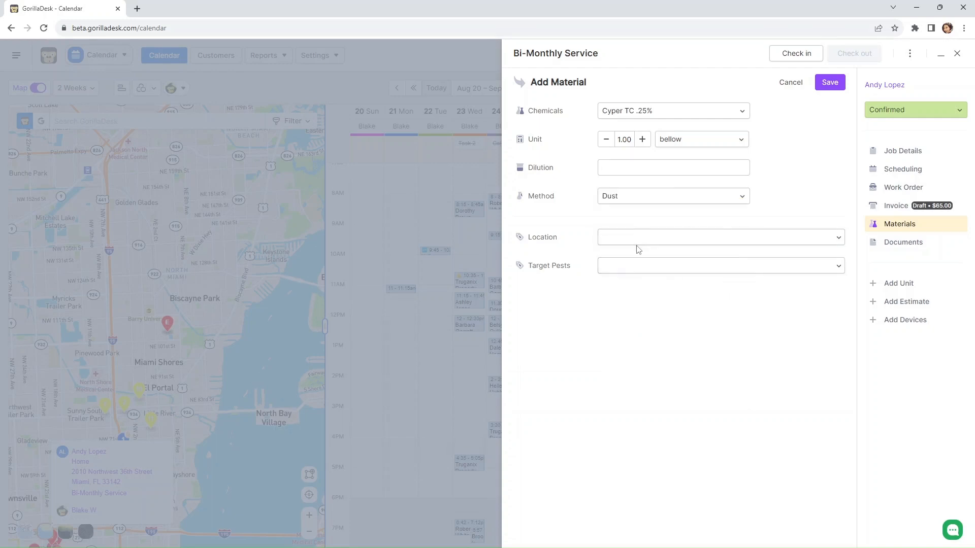
click(718, 237)
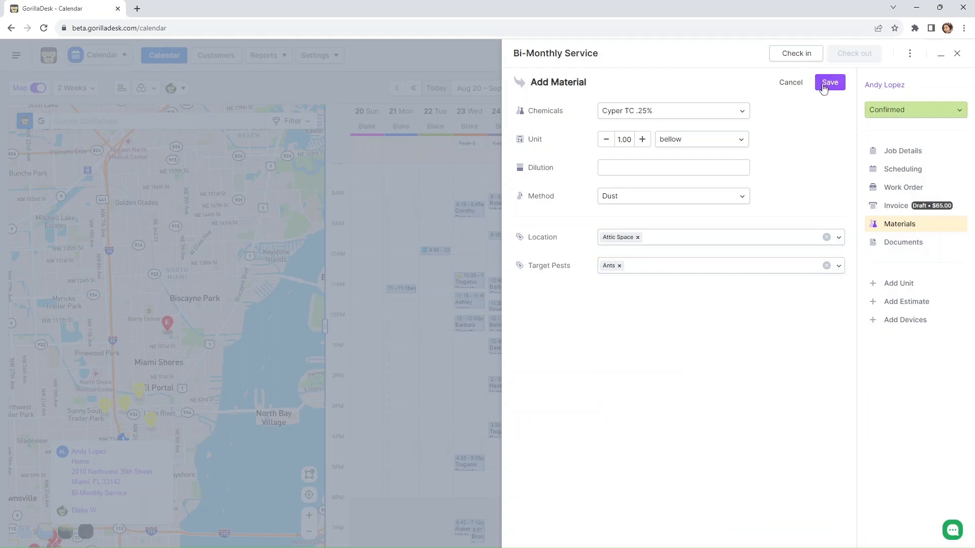
click(829, 82)
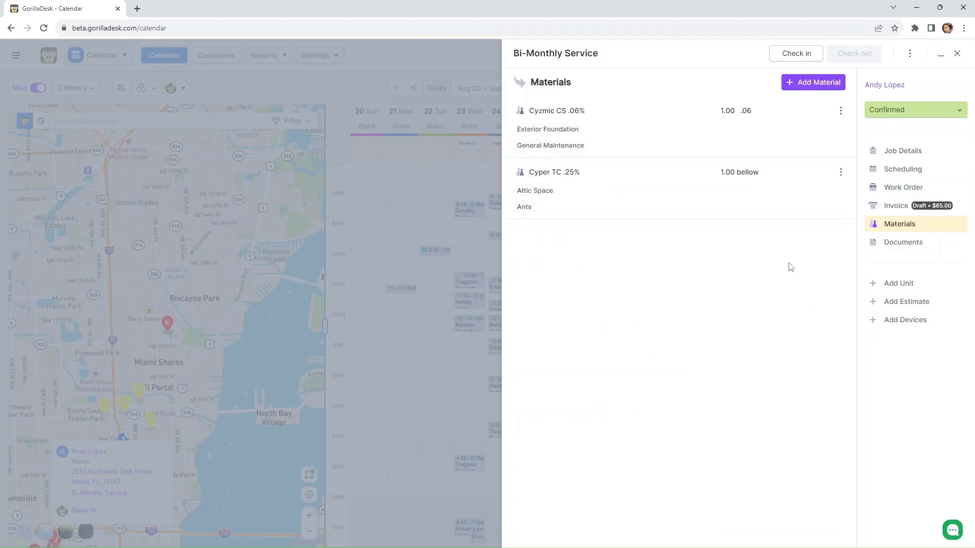
mouse_move(611, 233)
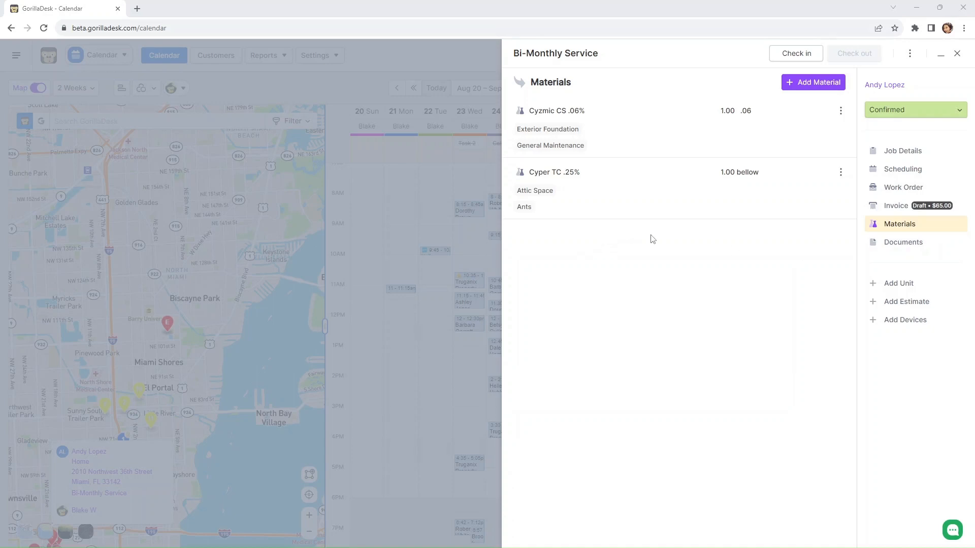
mouse_move(702, 330)
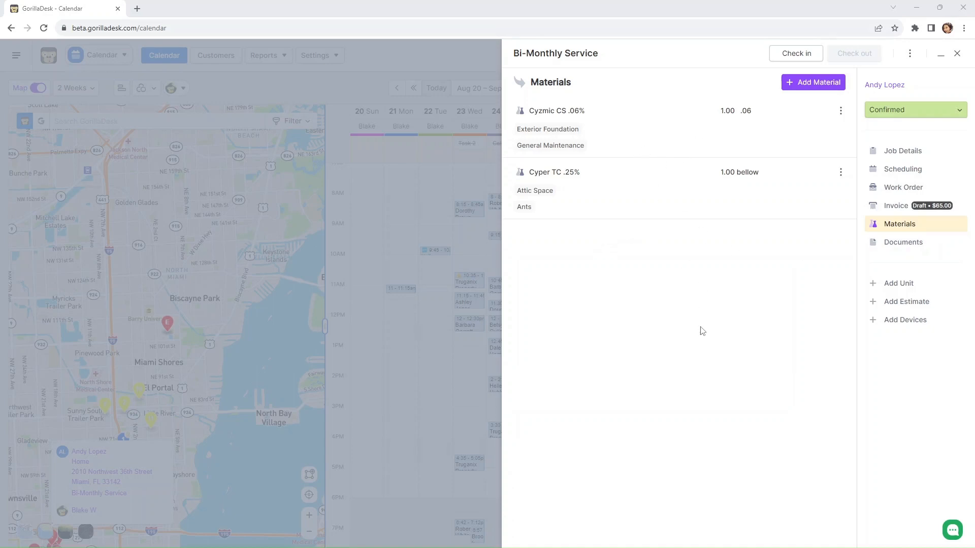
Open the job's work order #175356144 as a PDF in a new tab.
click(903, 187)
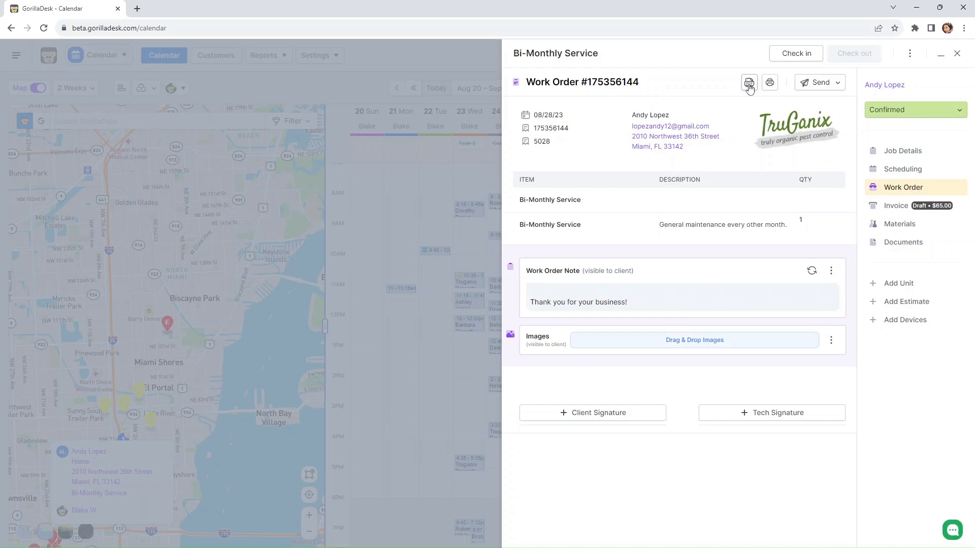
click(749, 82)
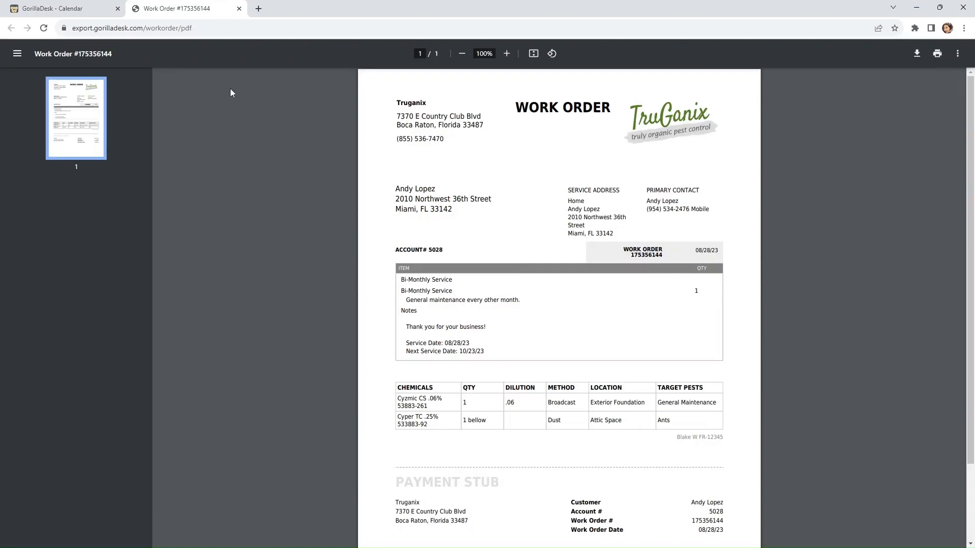
Review the PDF's Chemicals table, then return to the GorillaDesk - Calendar tab.
scroll(down, 3)
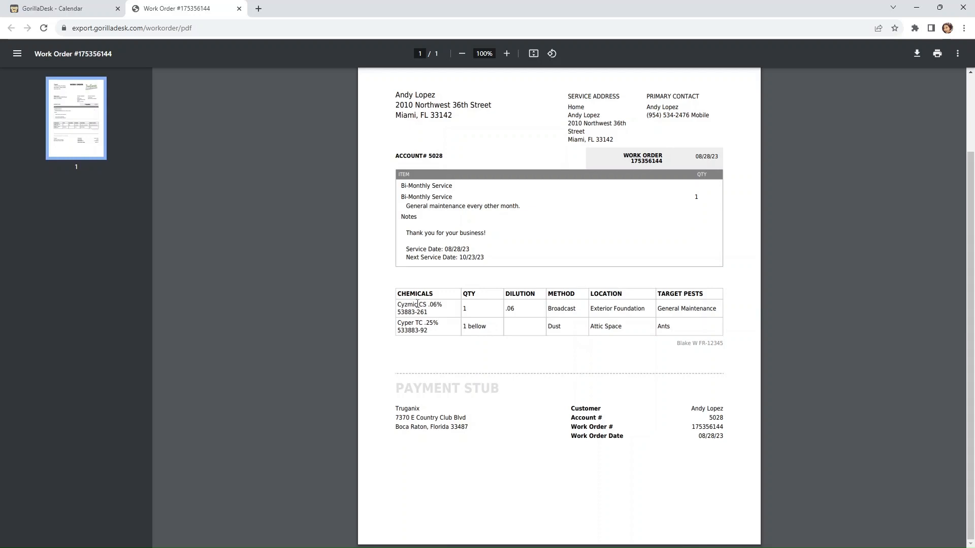
mouse_move(520, 297)
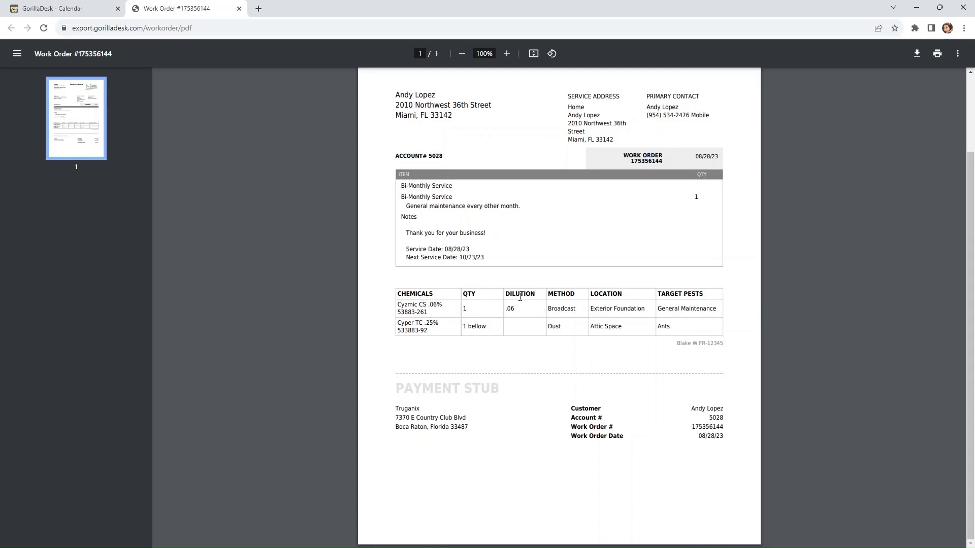
mouse_move(686, 299)
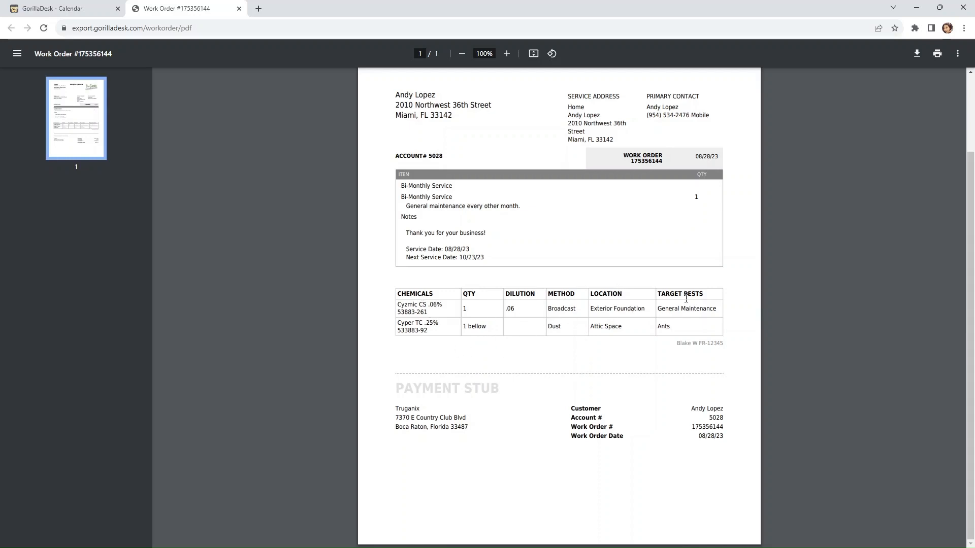
click(59, 8)
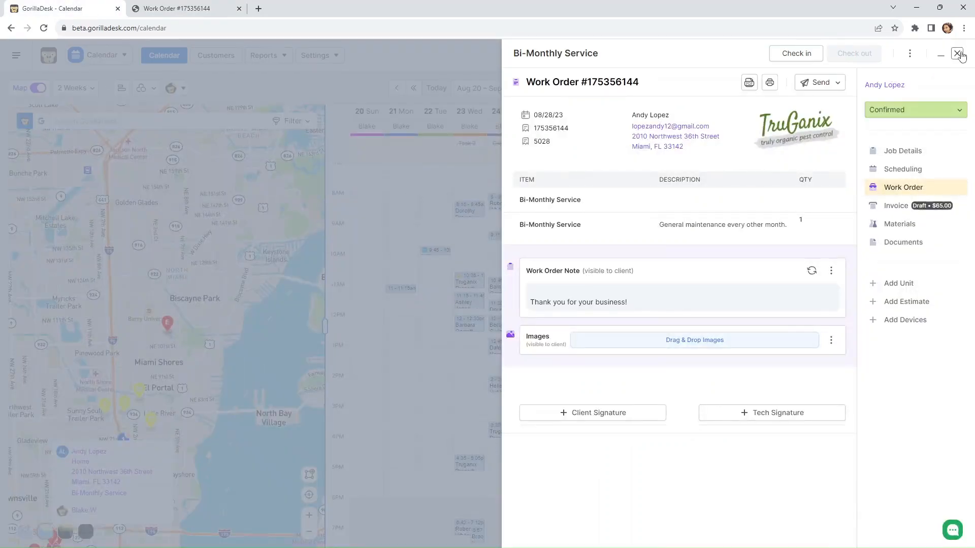
Close the job panel and compare the Material add-on lists with the PDF's chemicals table.
click(960, 53)
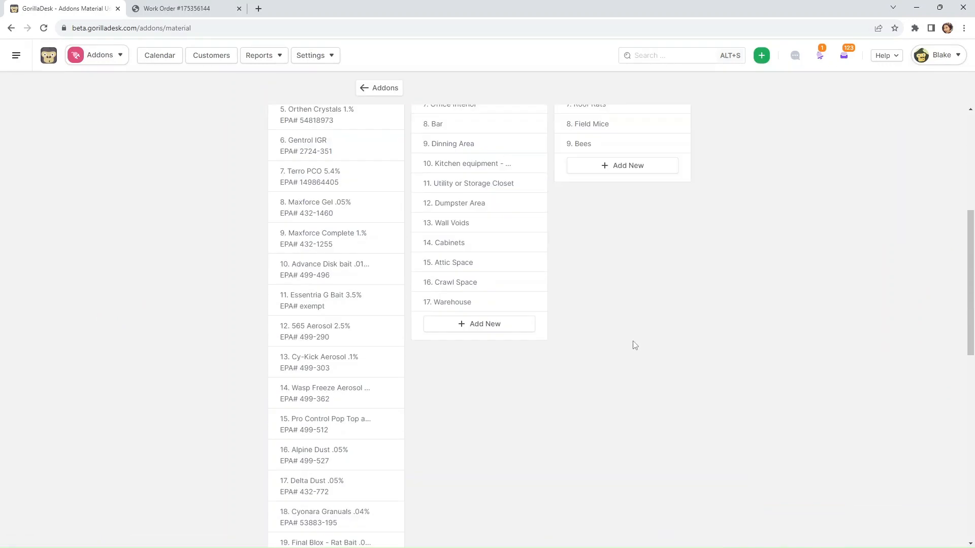
scroll(down, 3)
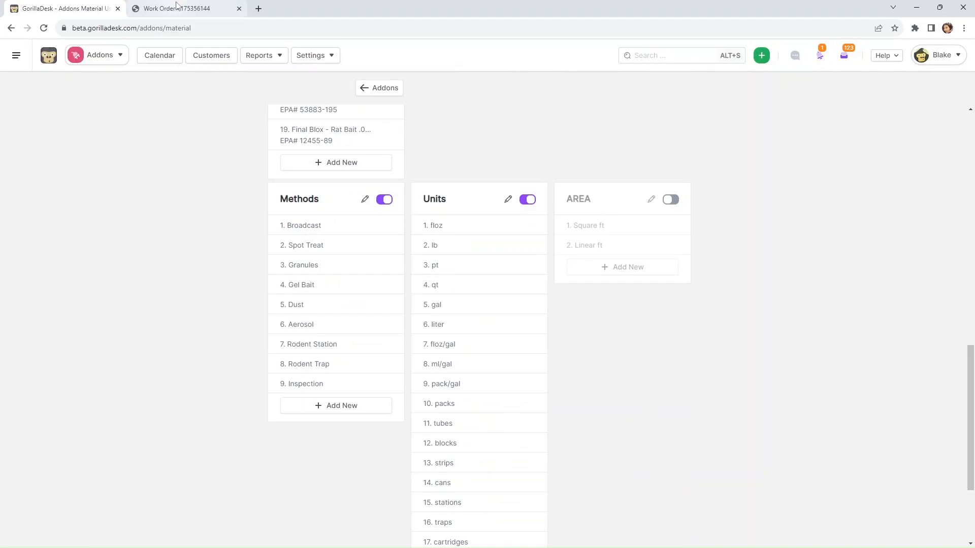
click(180, 8)
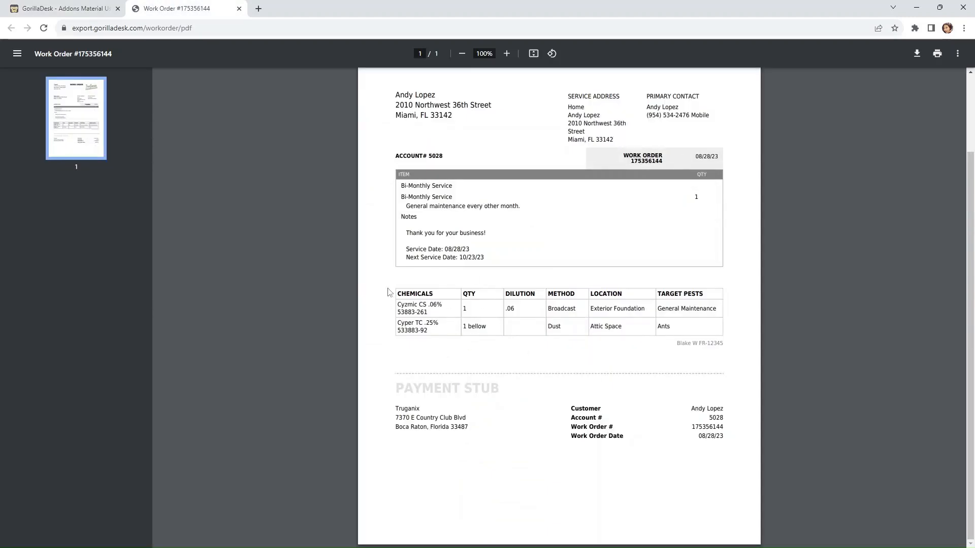
mouse_move(749, 338)
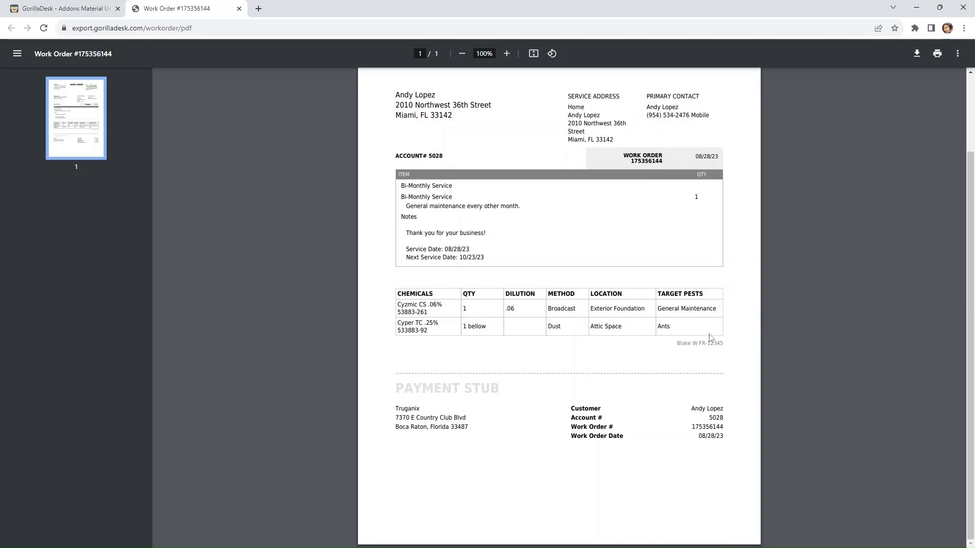
click(62, 8)
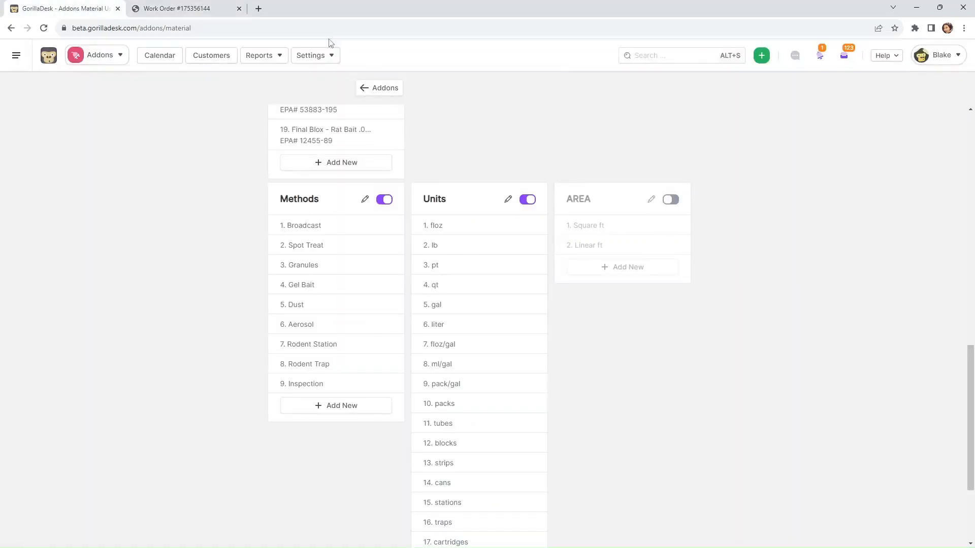
click(180, 8)
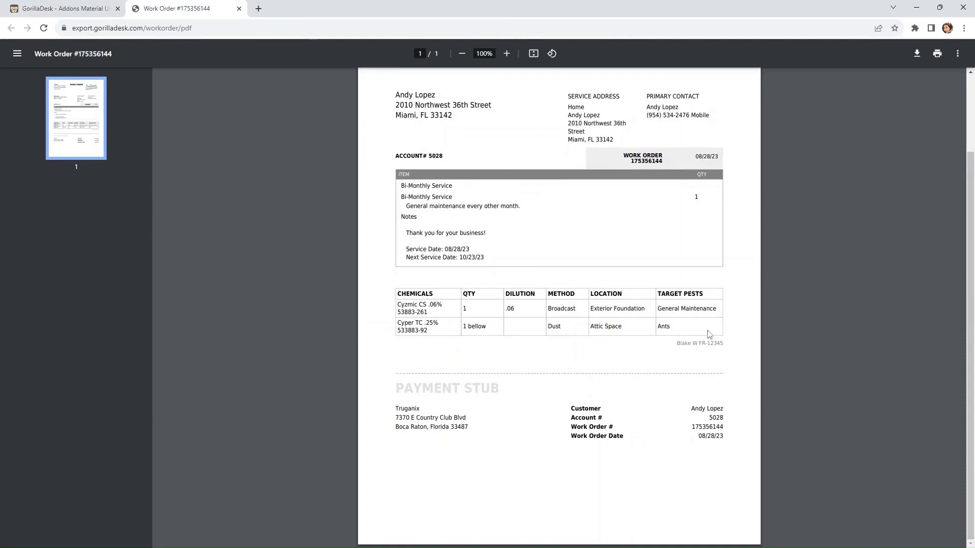
mouse_move(197, 120)
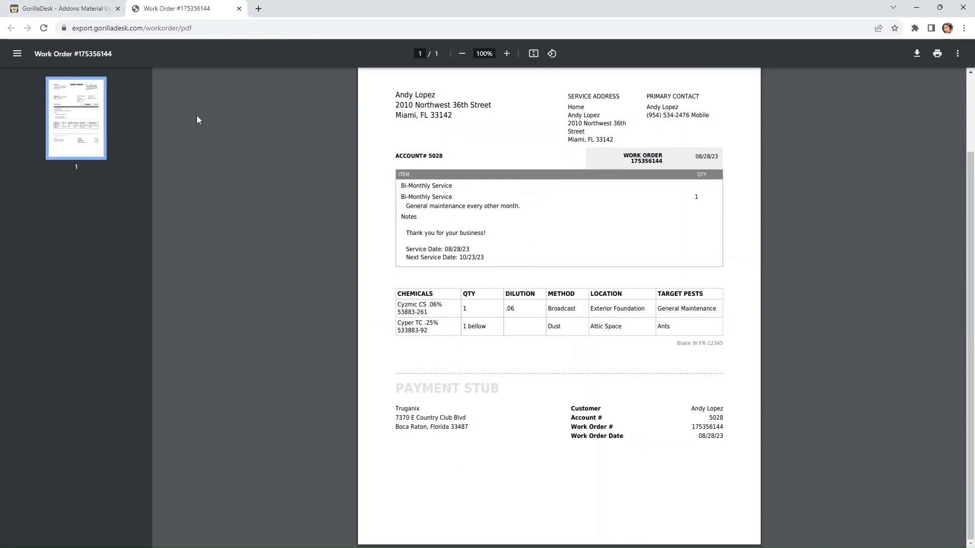
click(62, 8)
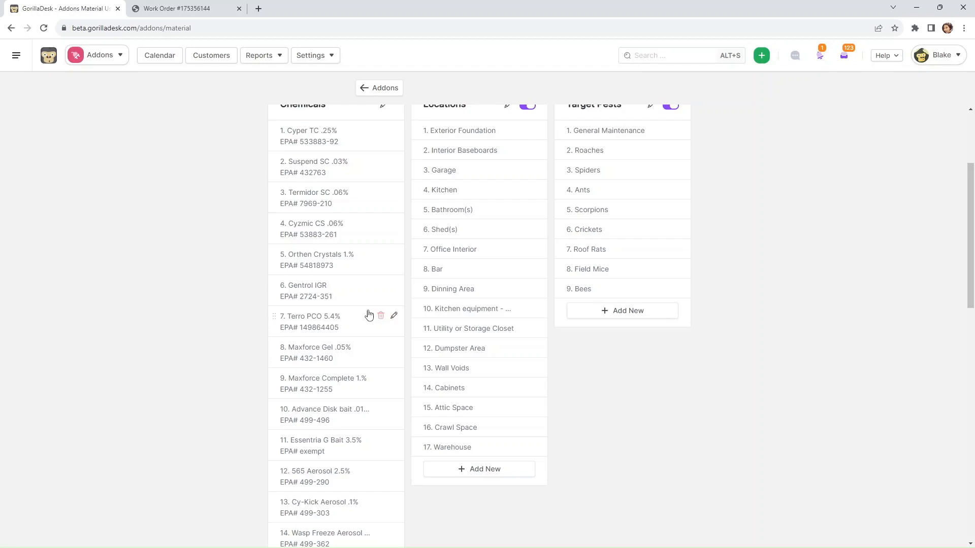
scroll(down, 3)
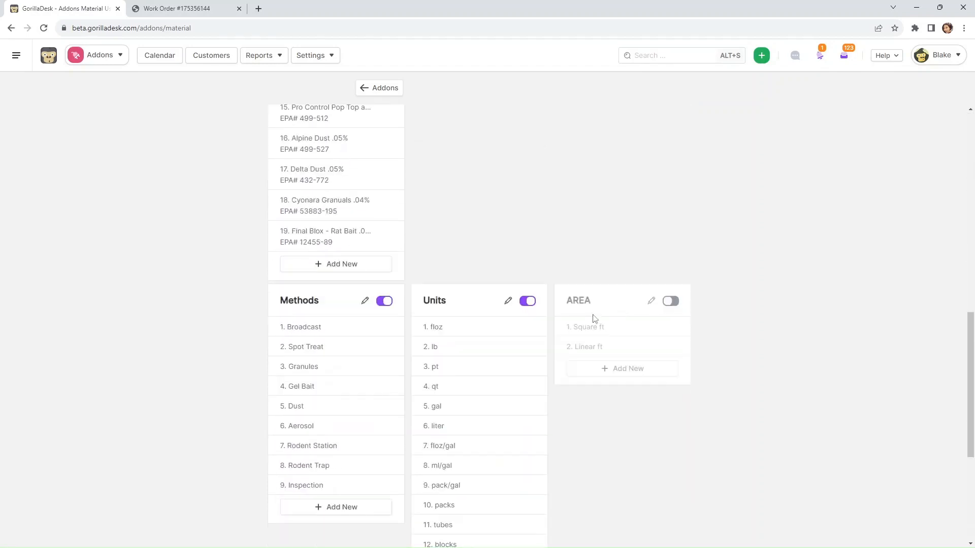
click(180, 8)
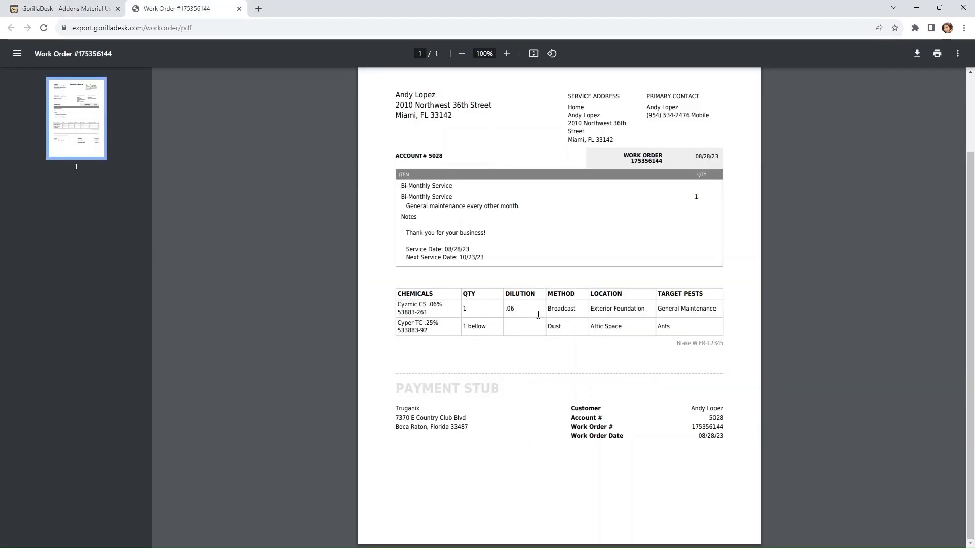
scroll(up, 3)
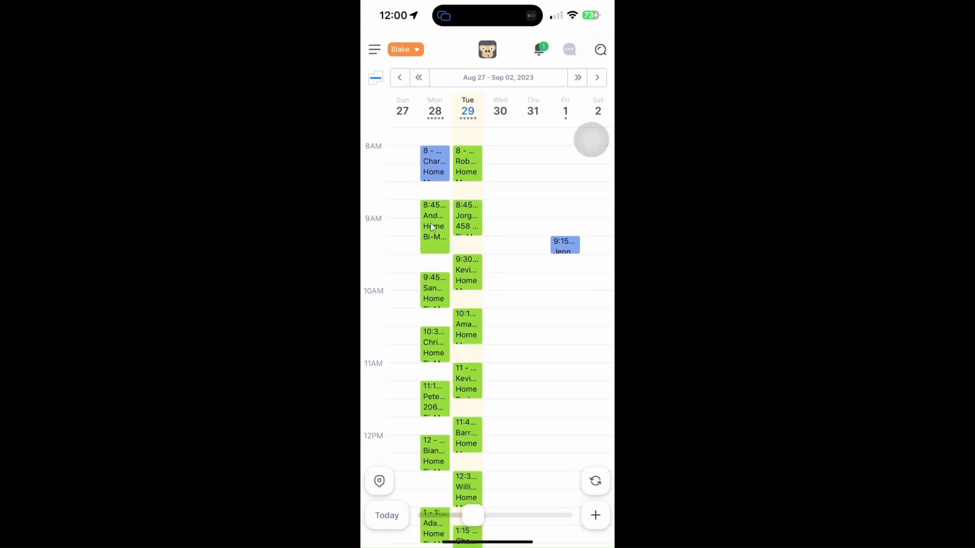
click(433, 225)
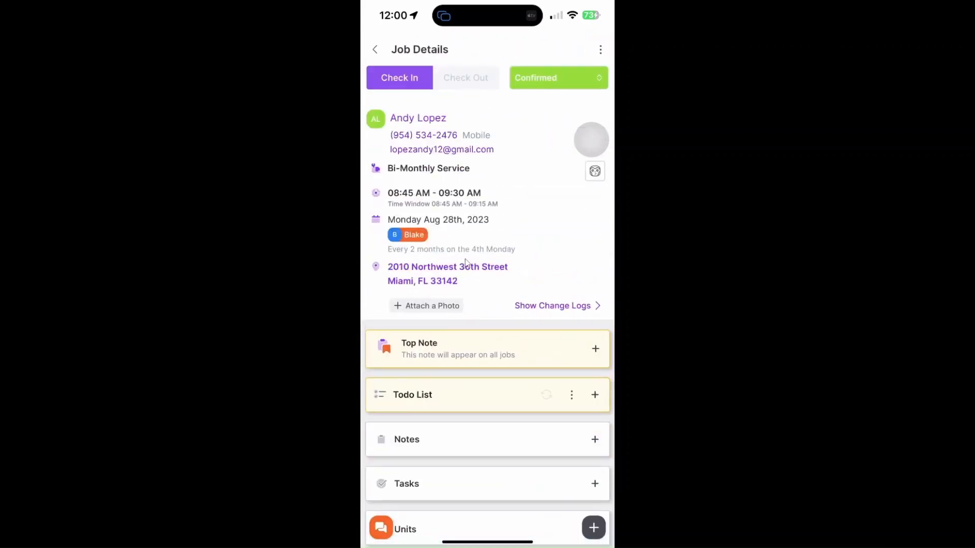
scroll(down, 3)
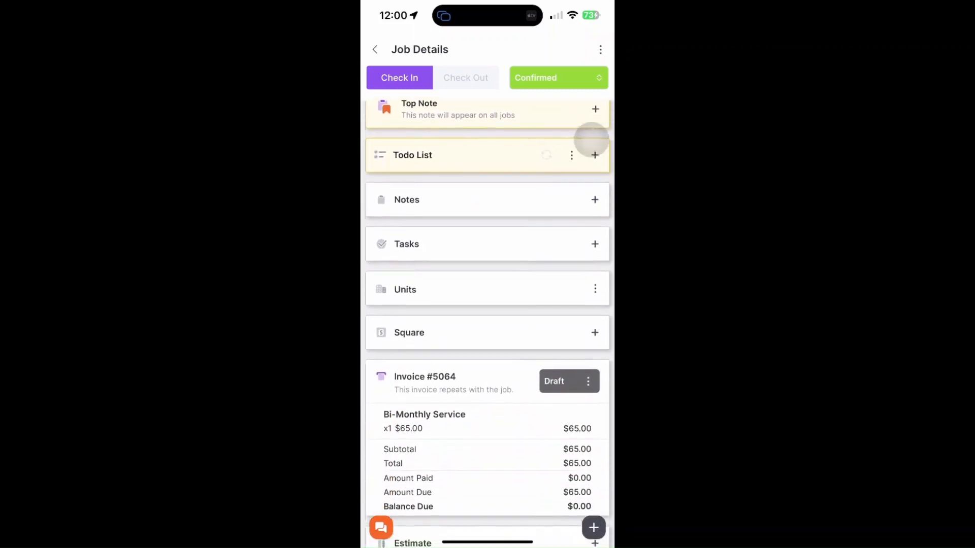
scroll(down, 3)
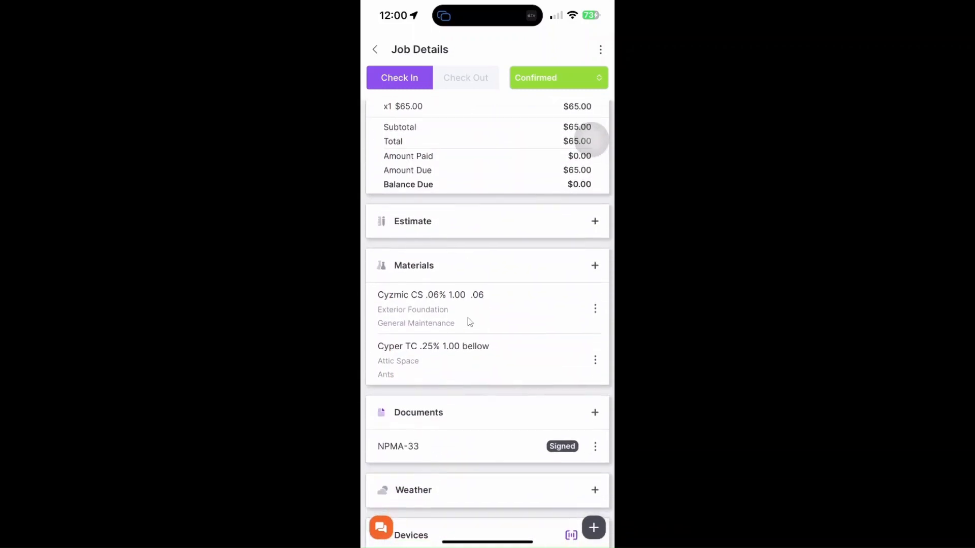
mouse_move(485, 360)
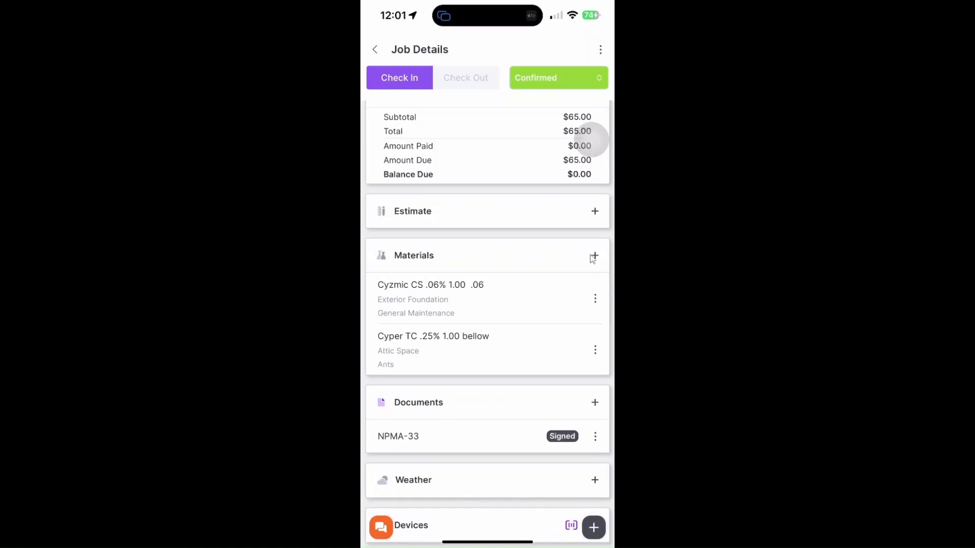
click(593, 255)
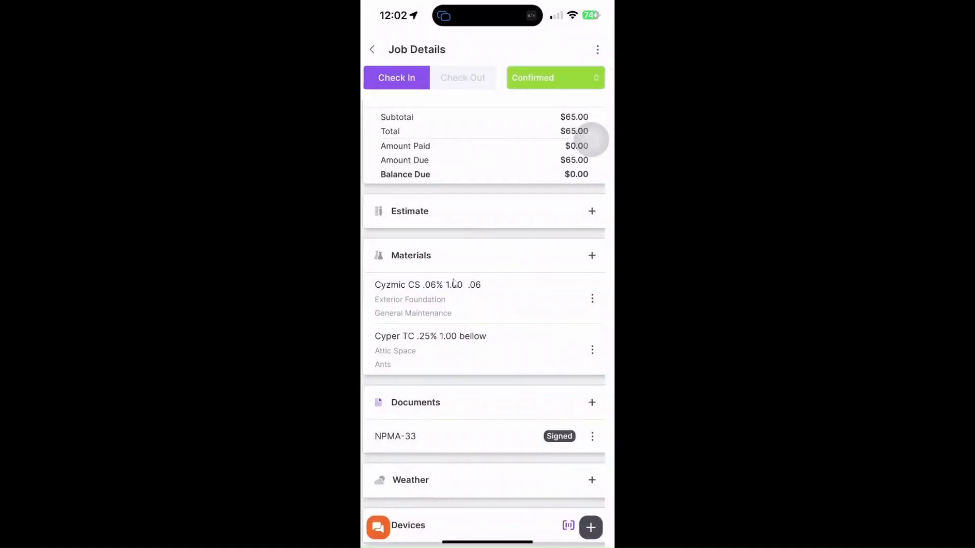
click(591, 255)
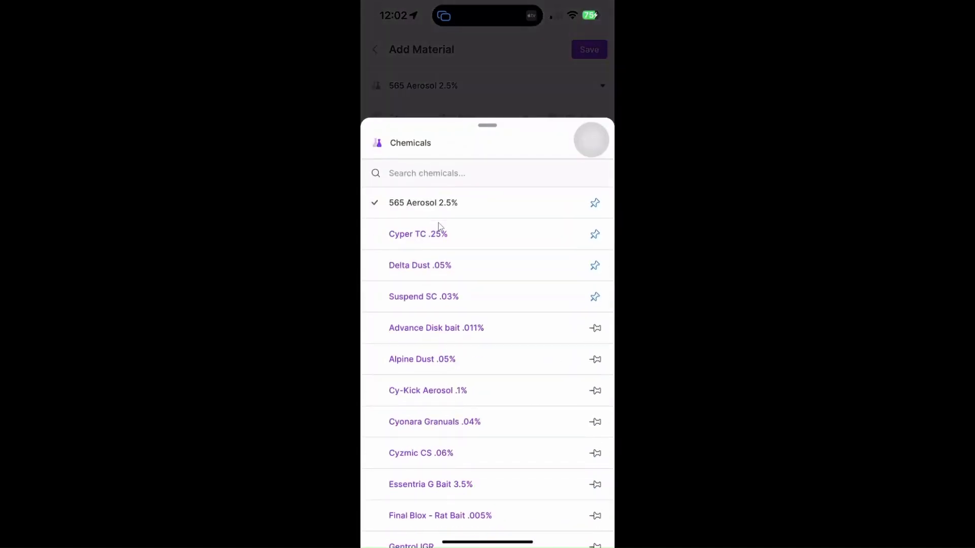
mouse_move(446, 332)
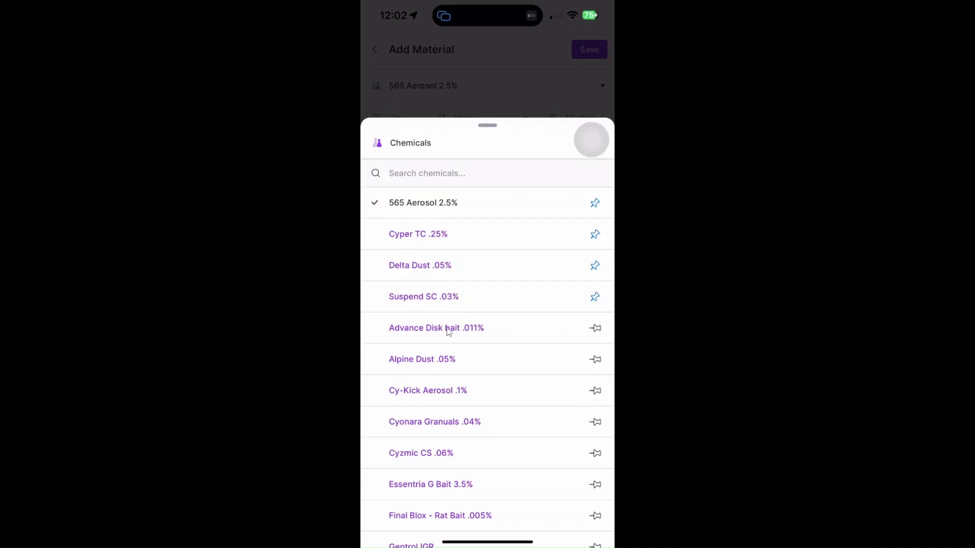
scroll(down, 3)
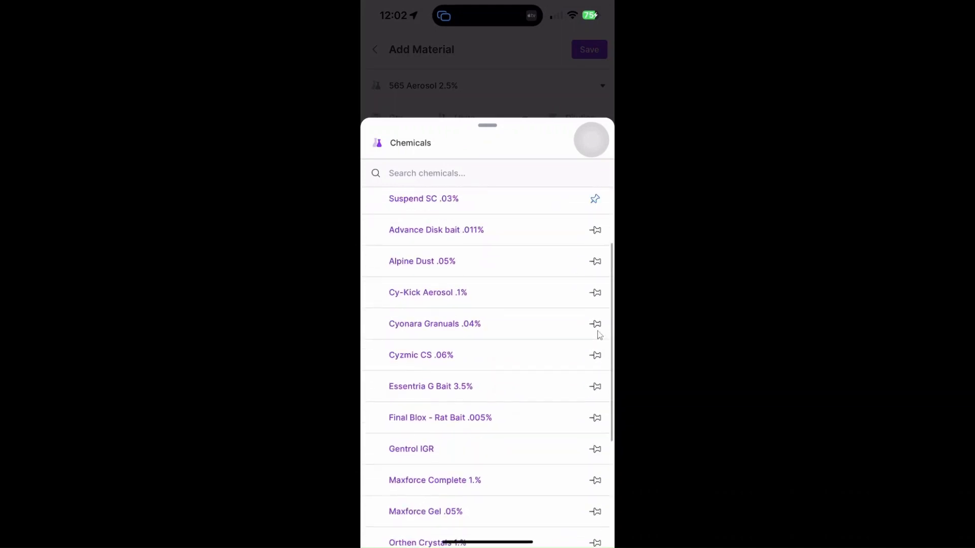
scroll(down, 3)
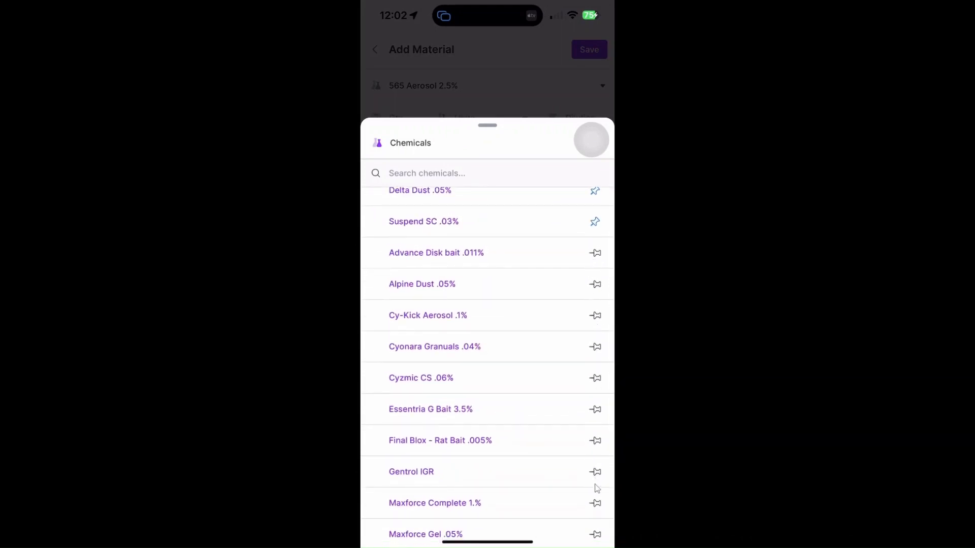
scroll(down, 3)
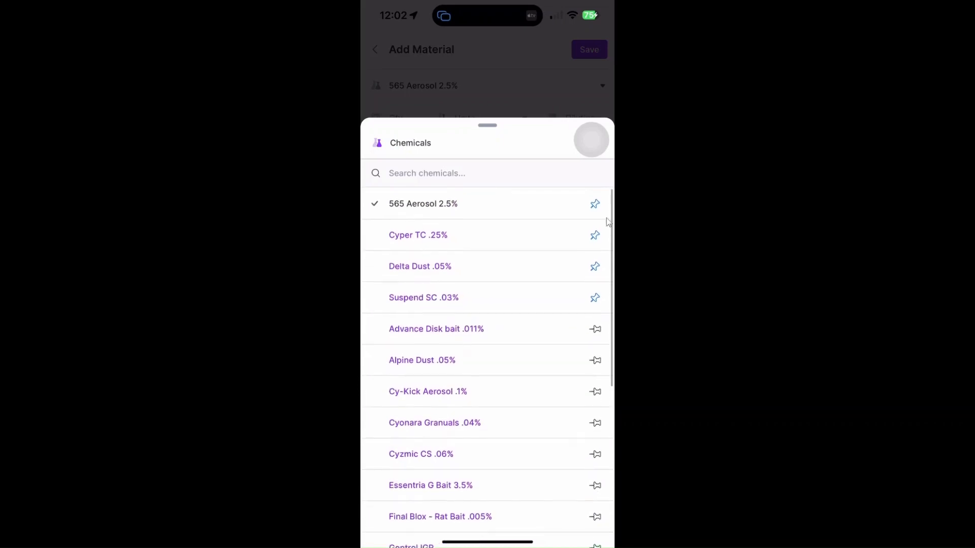
scroll(down, 3)
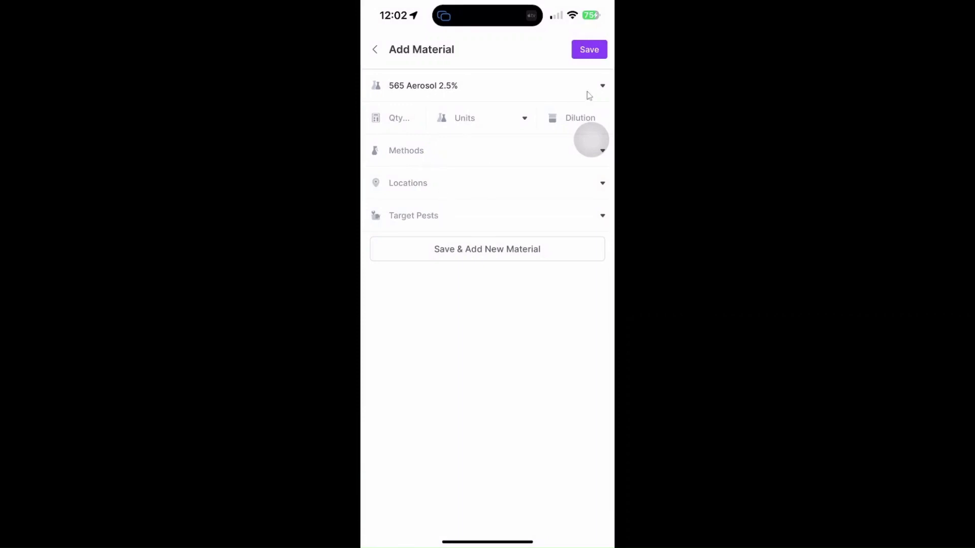
click(588, 50)
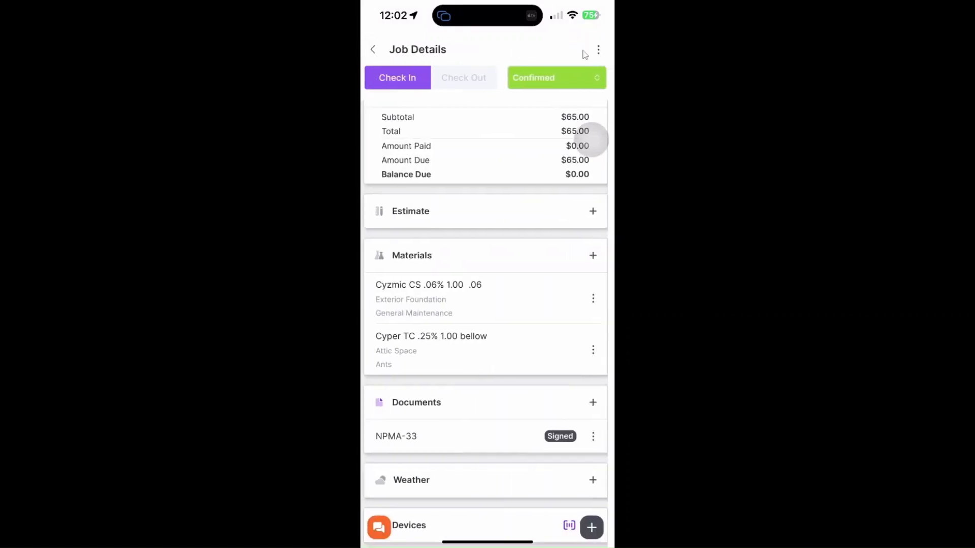
scroll(down, 3)
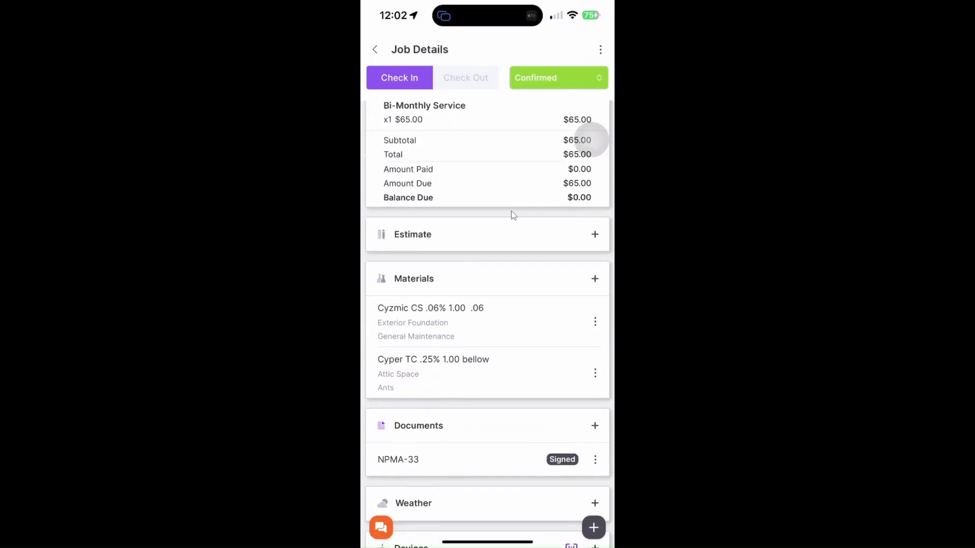
scroll(down, 3)
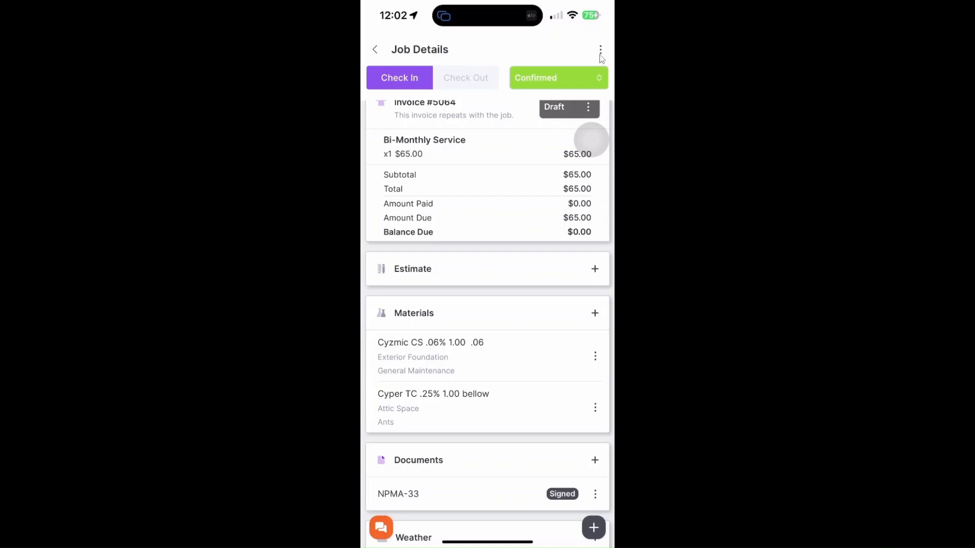
click(600, 49)
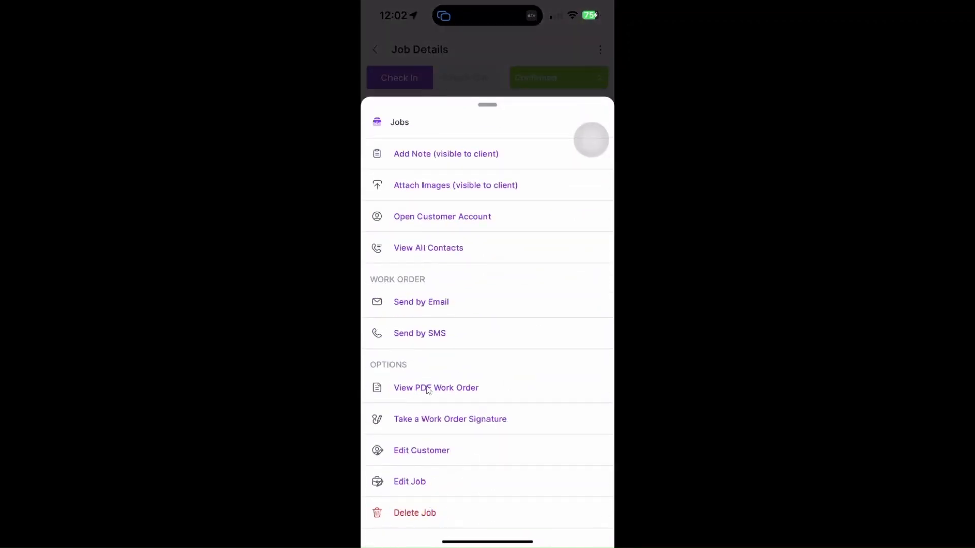
mouse_move(450, 393)
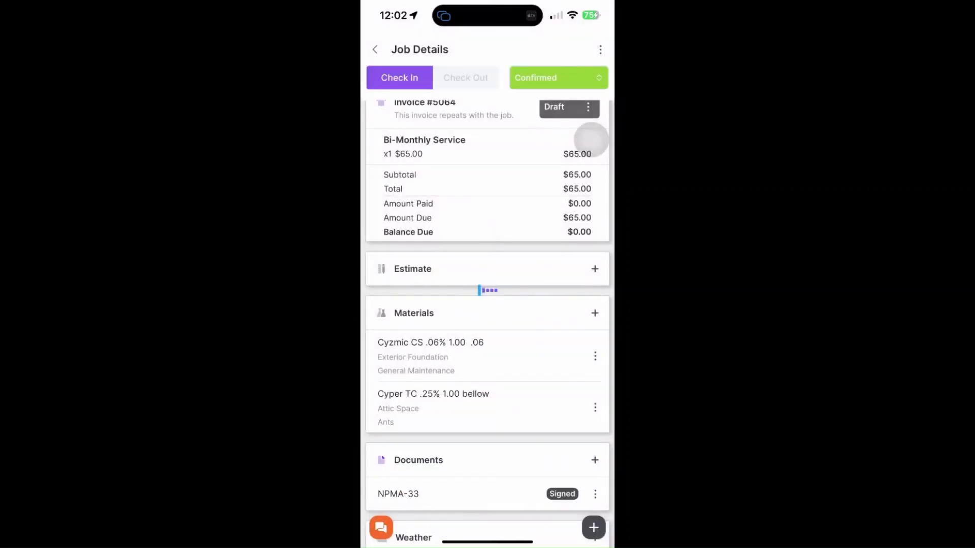
mouse_move(451, 402)
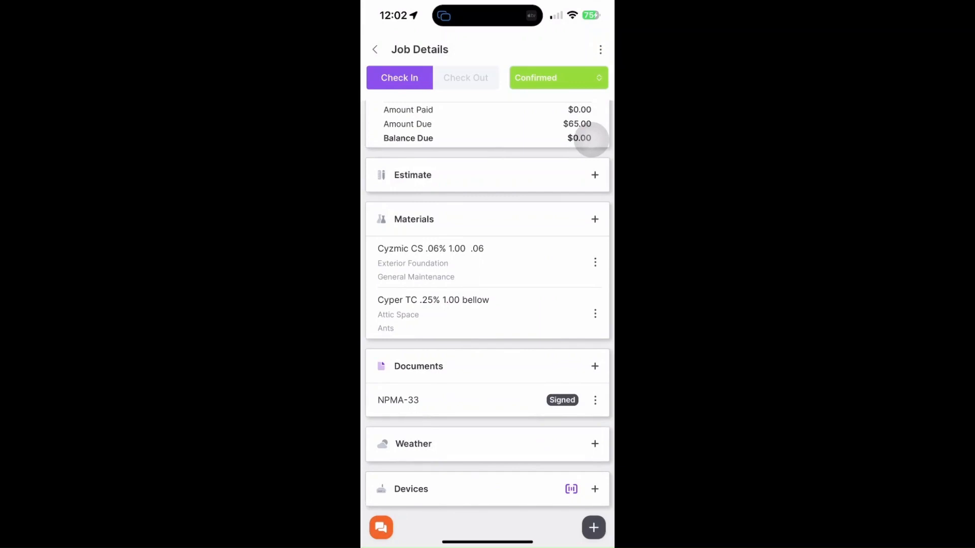
mouse_move(293, 415)
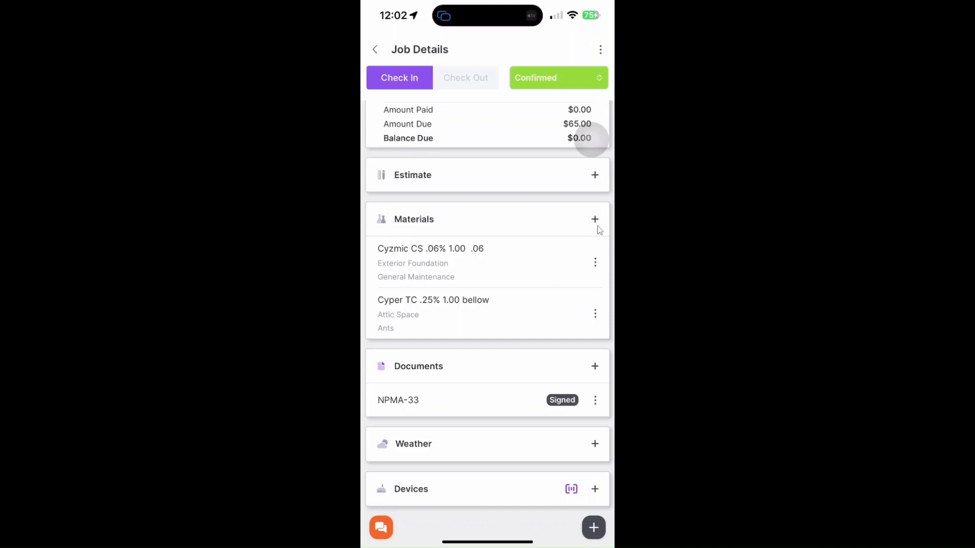
From Materials, open Manage Material List and show Maxforce Gel .05%'s edit/delete options.
click(594, 219)
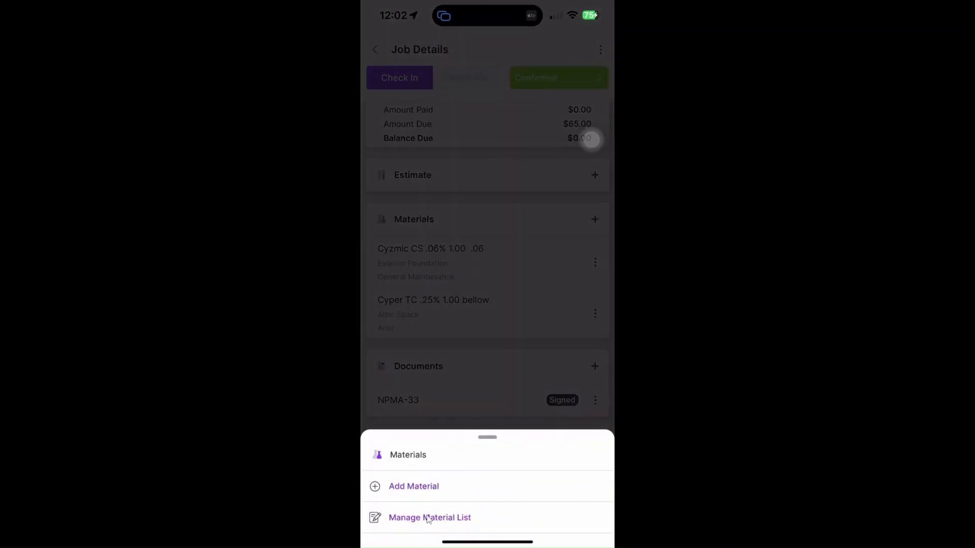
click(429, 517)
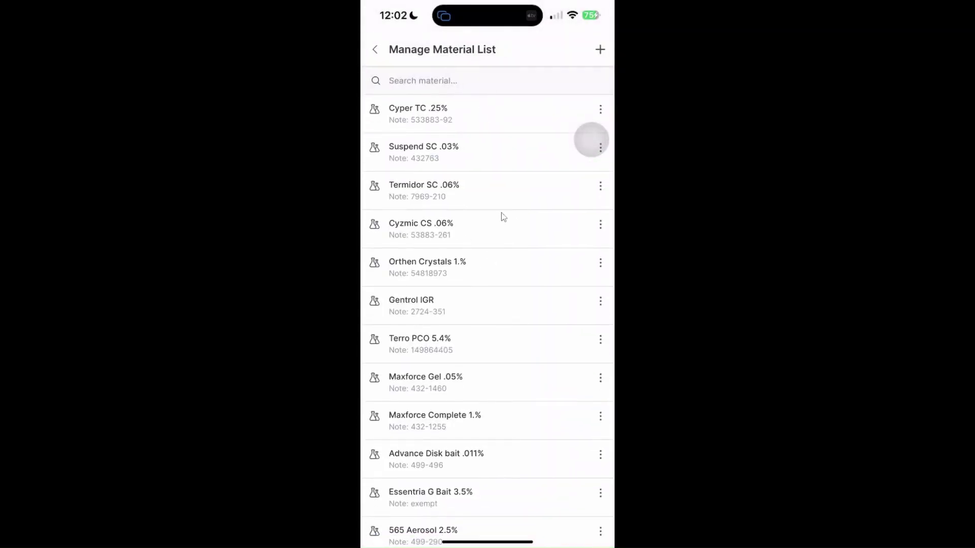
scroll(down, 3)
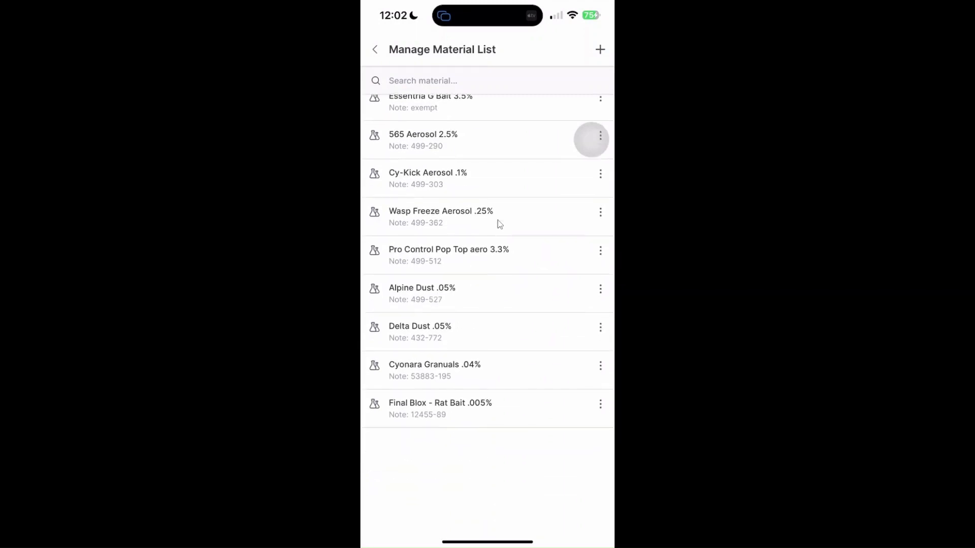
scroll(down, 3)
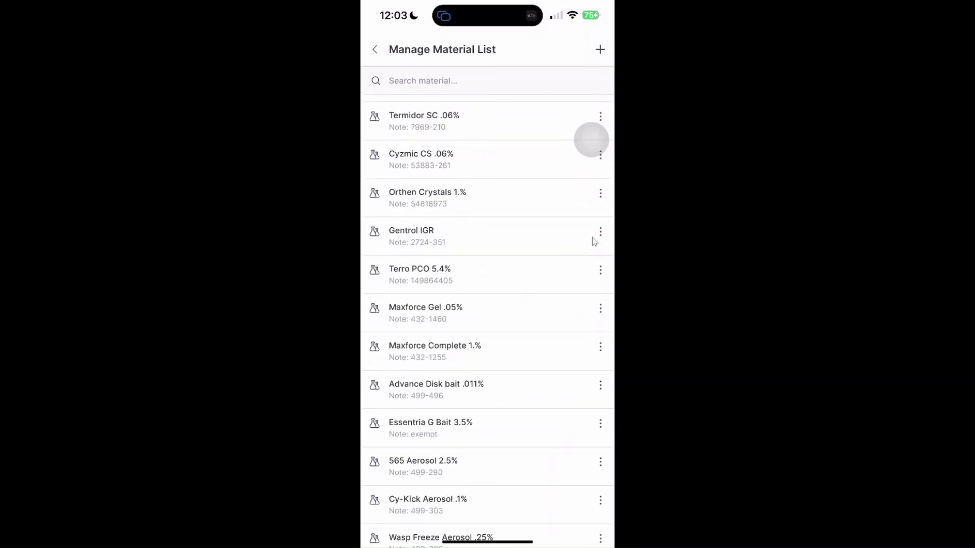
click(599, 307)
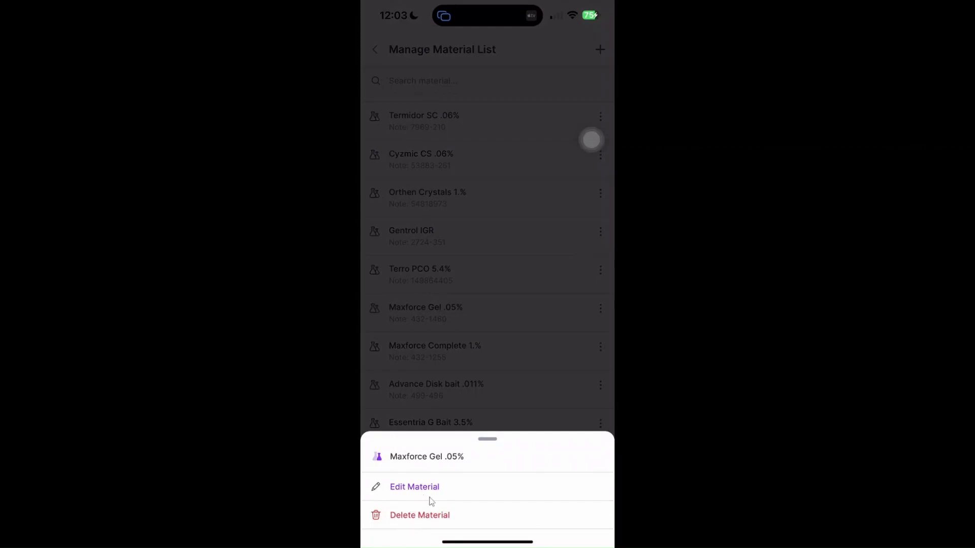
mouse_move(453, 524)
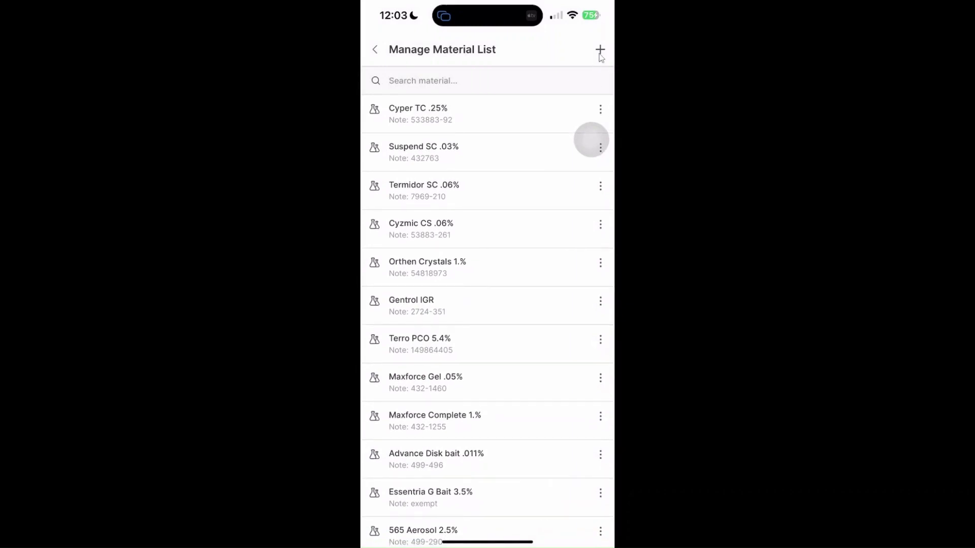
Open a blank Add Material form, leave it unsaved, and return to the job's two materials.
click(599, 50)
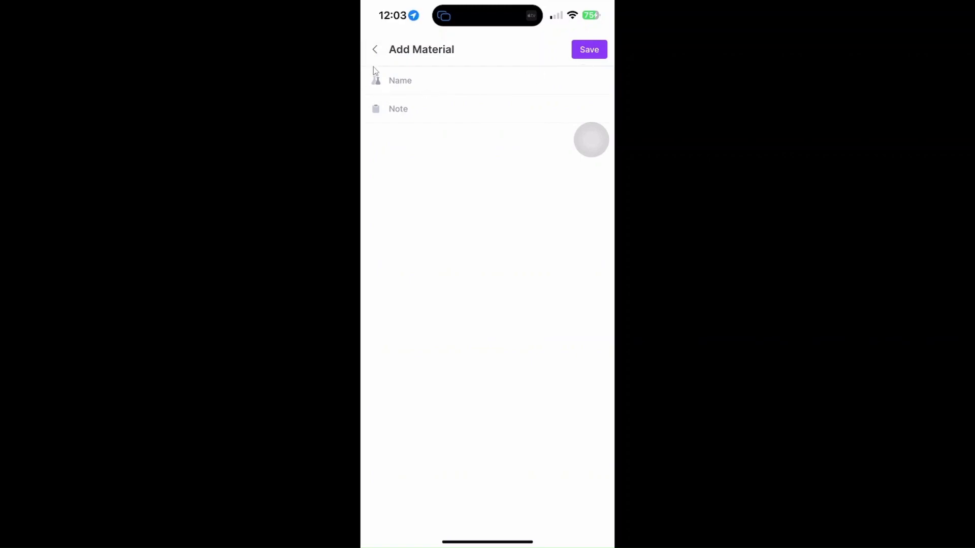
click(375, 49)
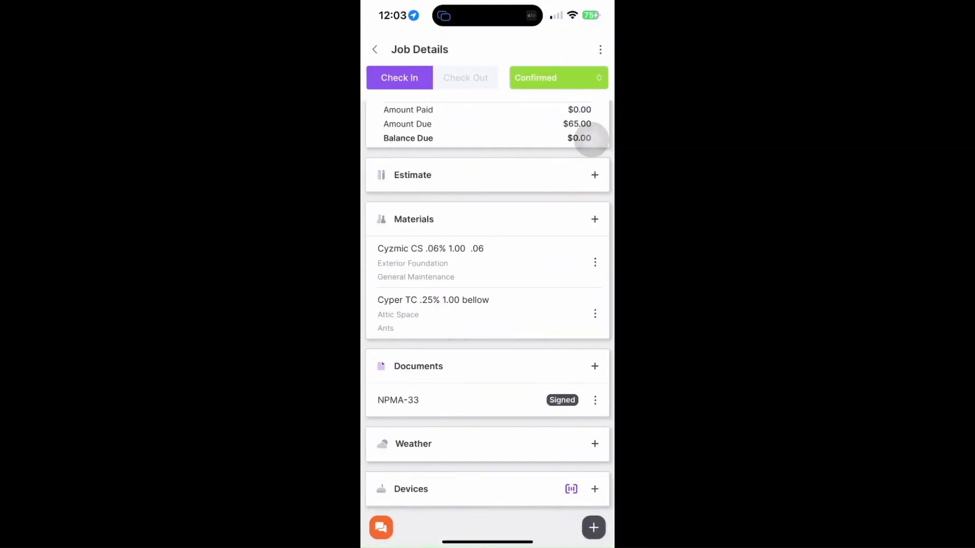
scroll(down, 3)
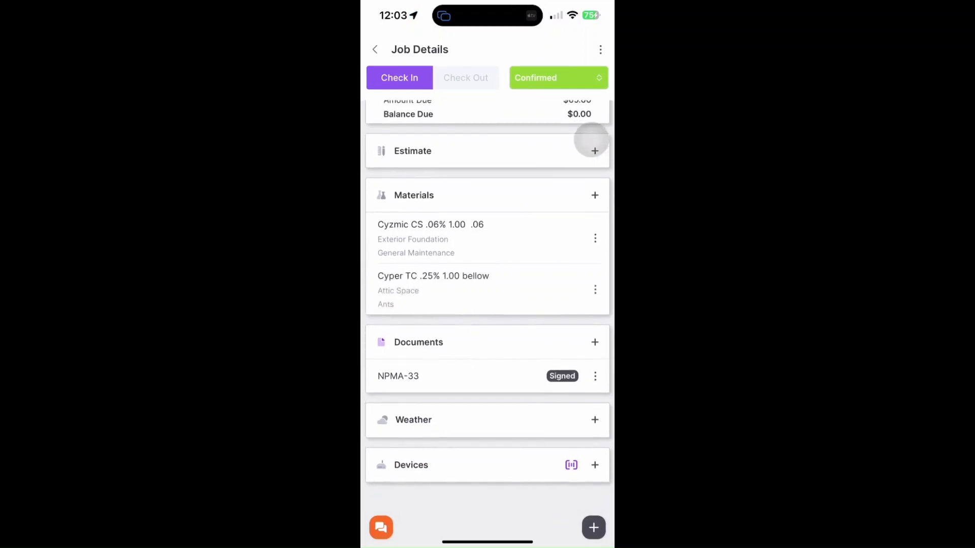
scroll(down, 3)
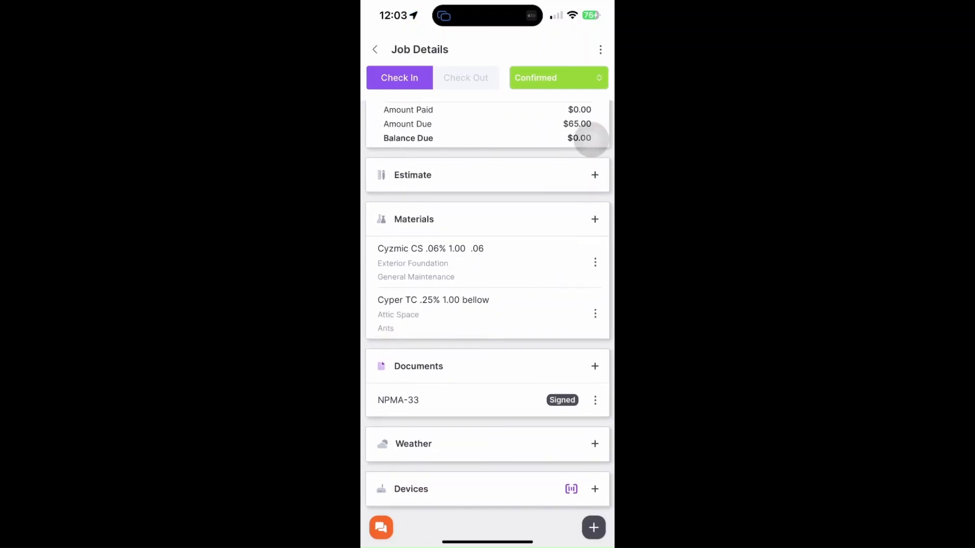